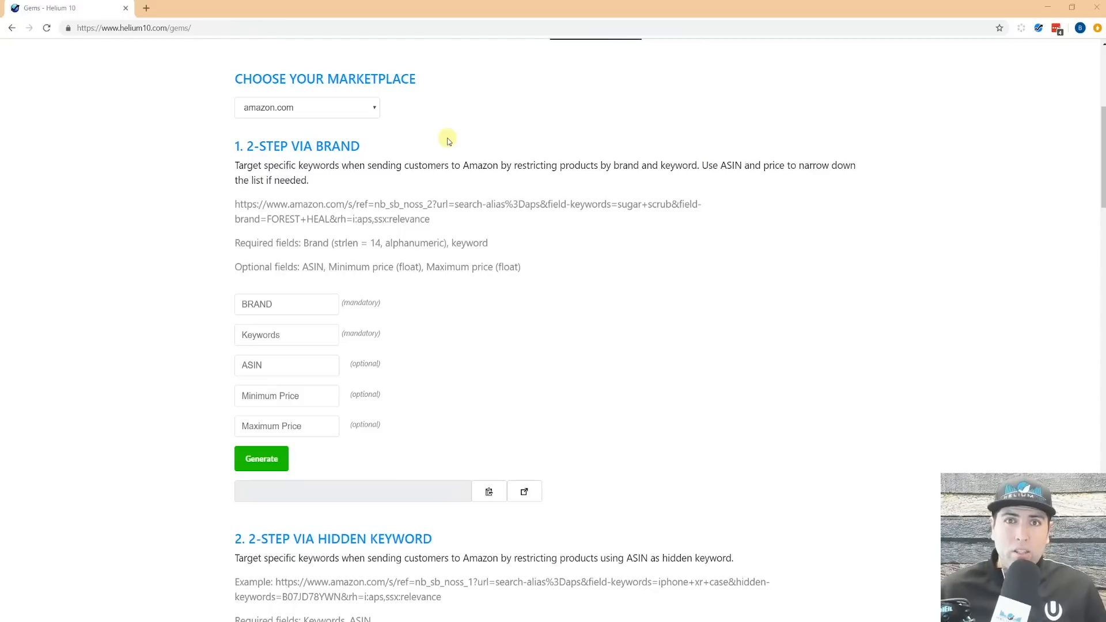
- Select amazon.in from the Choose Your Marketplace list
{"action": "left_click", "coordinate": [306, 107]}
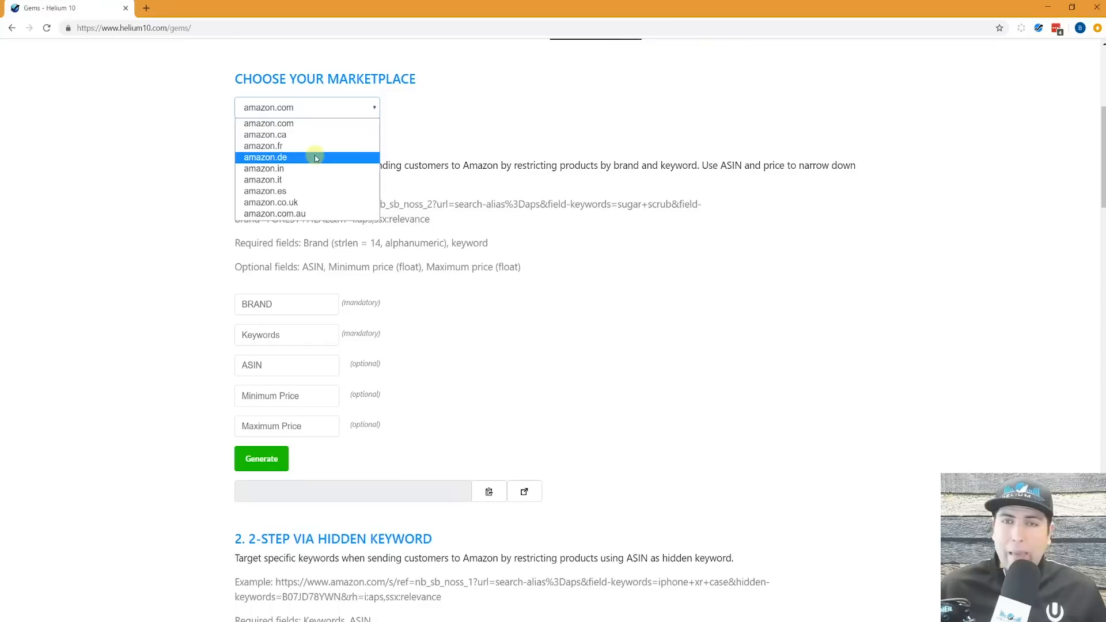
{"action": "mouse_move", "coordinate": [306, 168]}
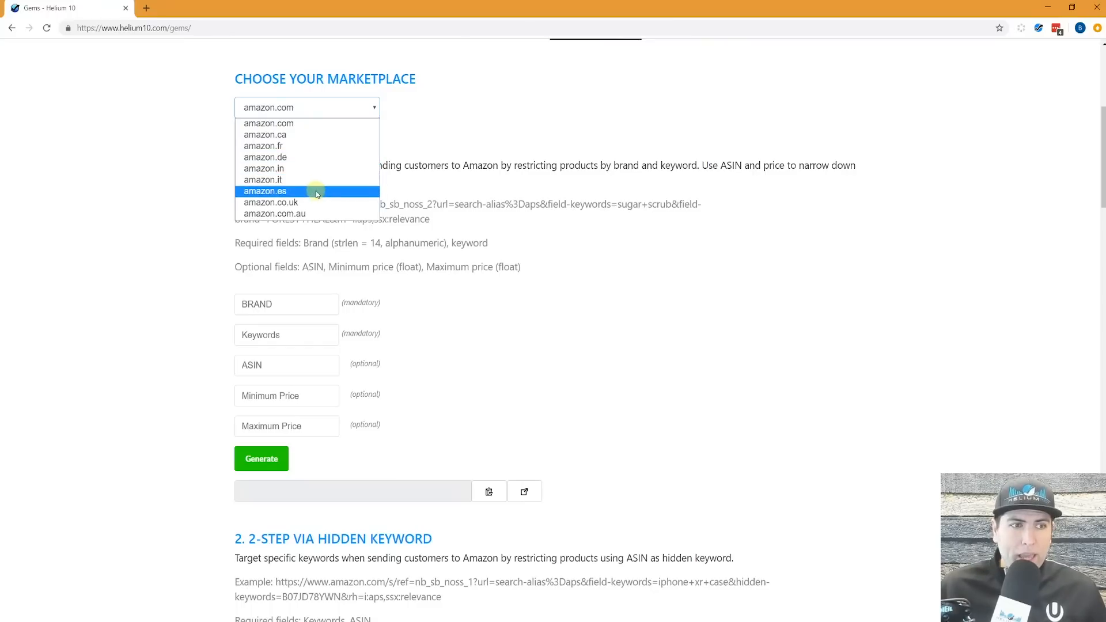
{"action": "mouse_move", "coordinate": [296, 214]}
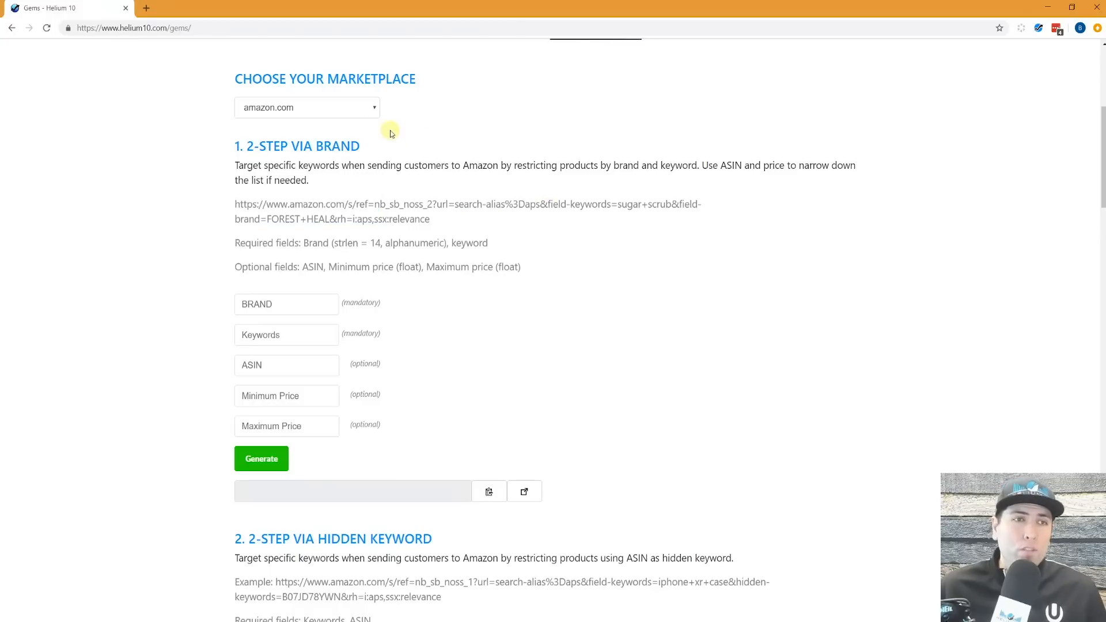
{"action": "left_click", "coordinate": [306, 107]}
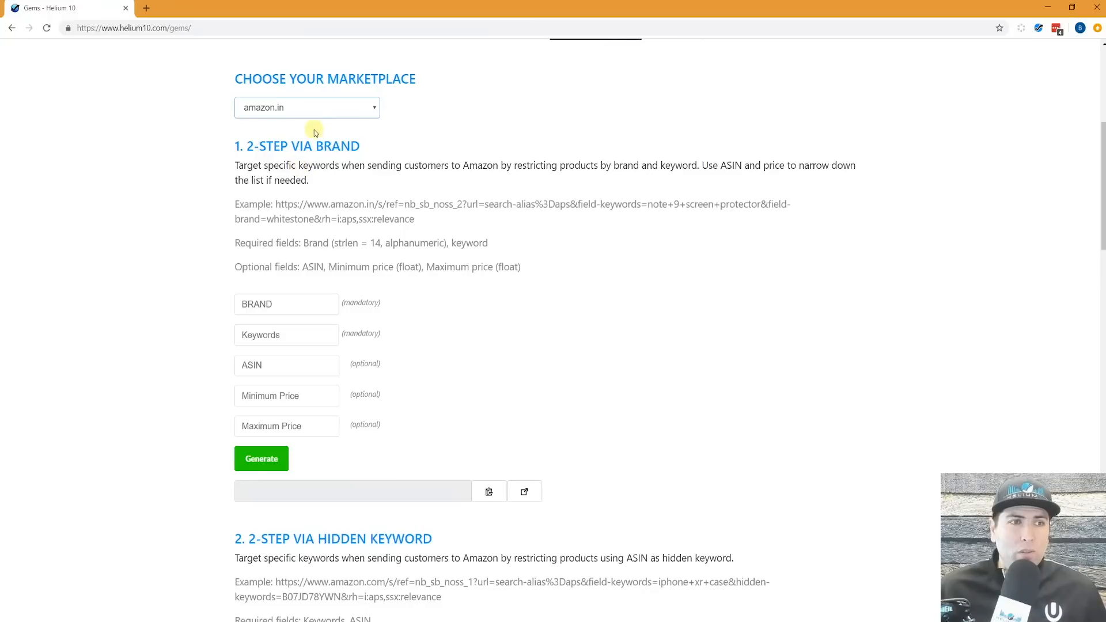
{"action": "mouse_move", "coordinate": [453, 199]}
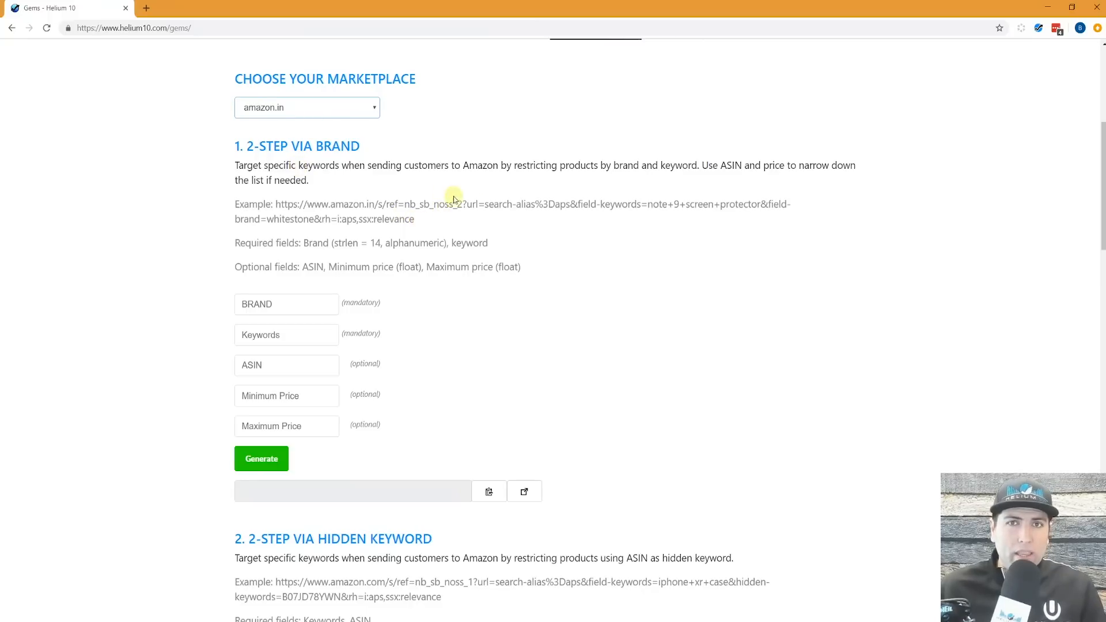
{"action": "mouse_move", "coordinate": [473, 186]}
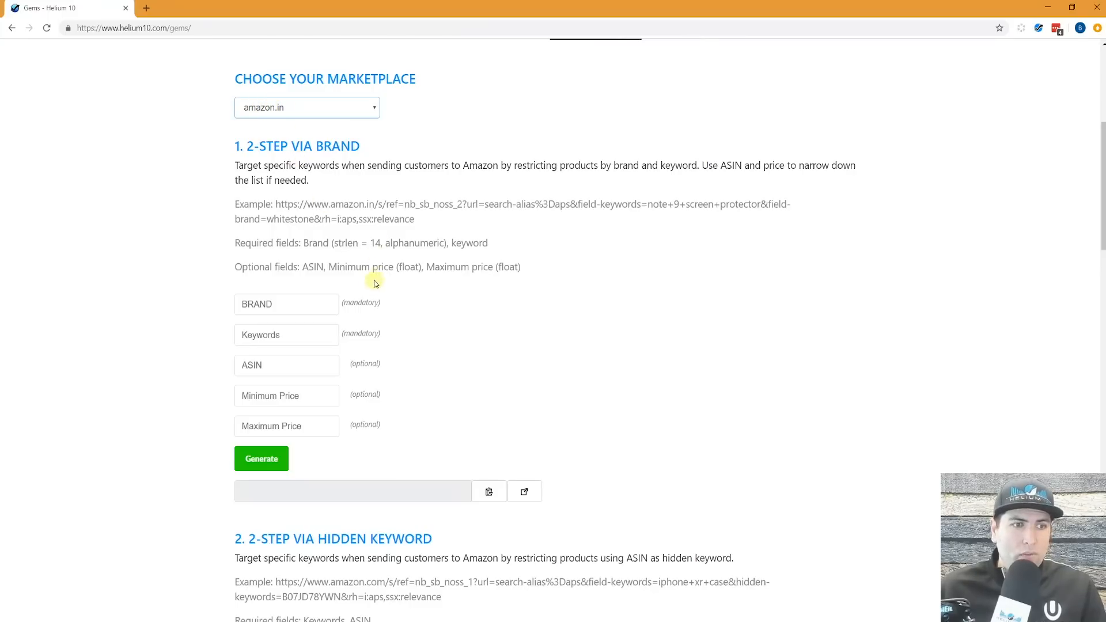
- Enter brand 'whitestone' and keywords 'note 9 screen protector', then generate and open the amazon.in link
{"action": "left_click", "coordinate": [286, 304]}
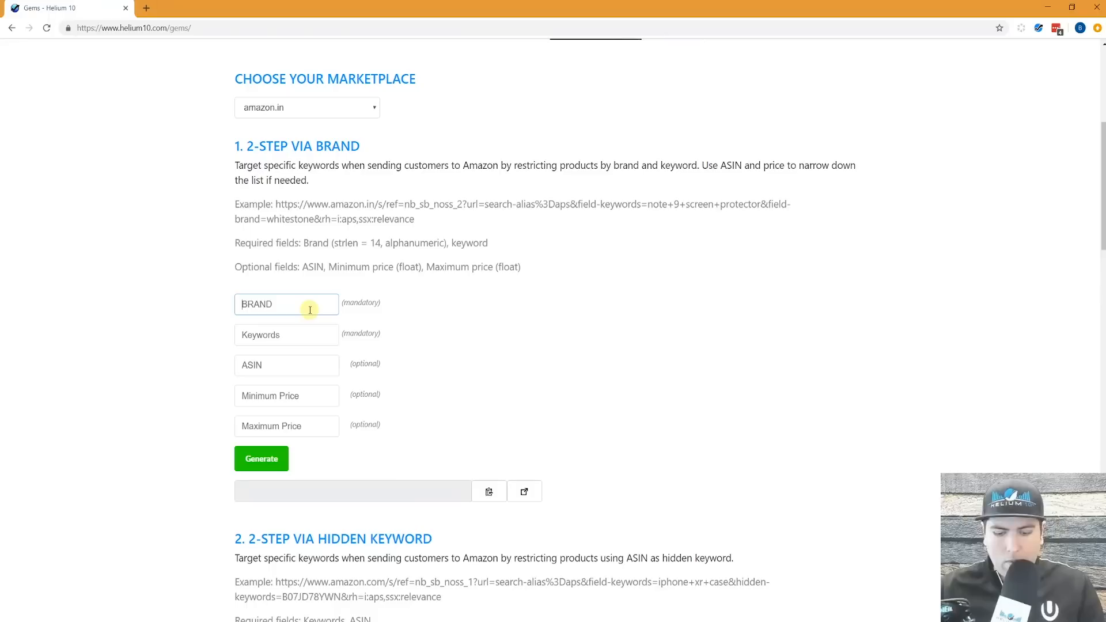
{"action": "type", "text": "whitestone"}
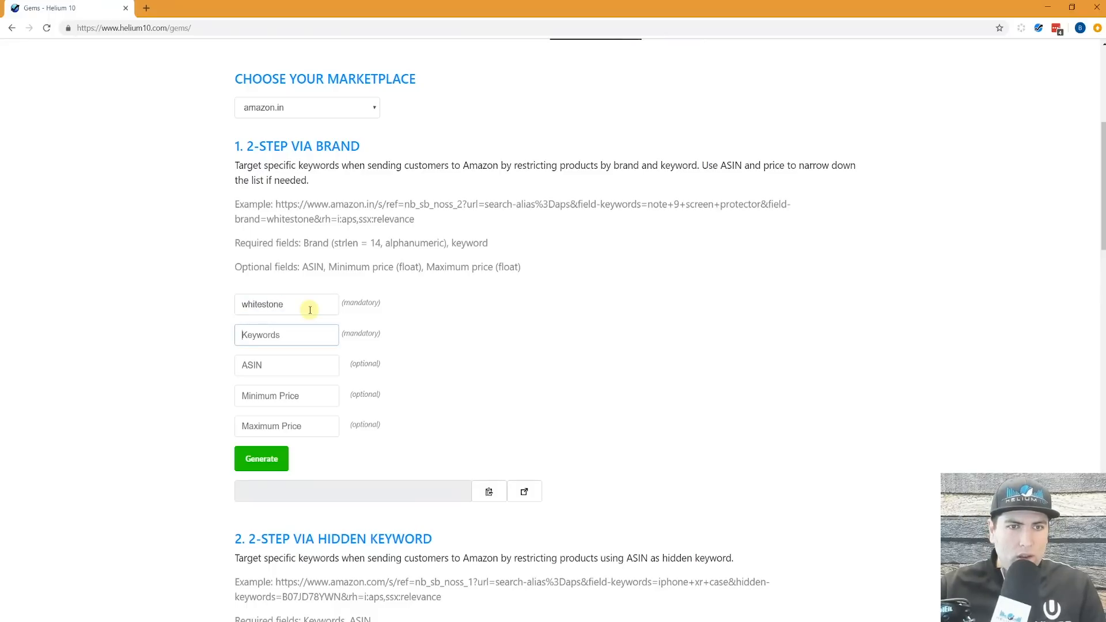
{"action": "type", "text": "note 9 screen protector"}
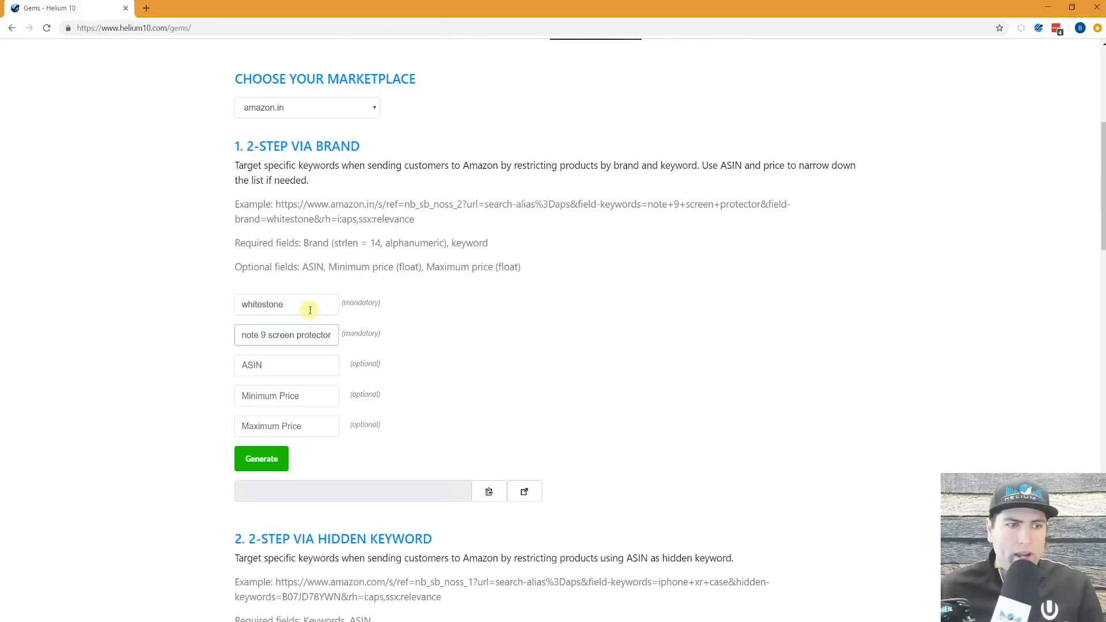
{"action": "left_click", "coordinate": [261, 459]}
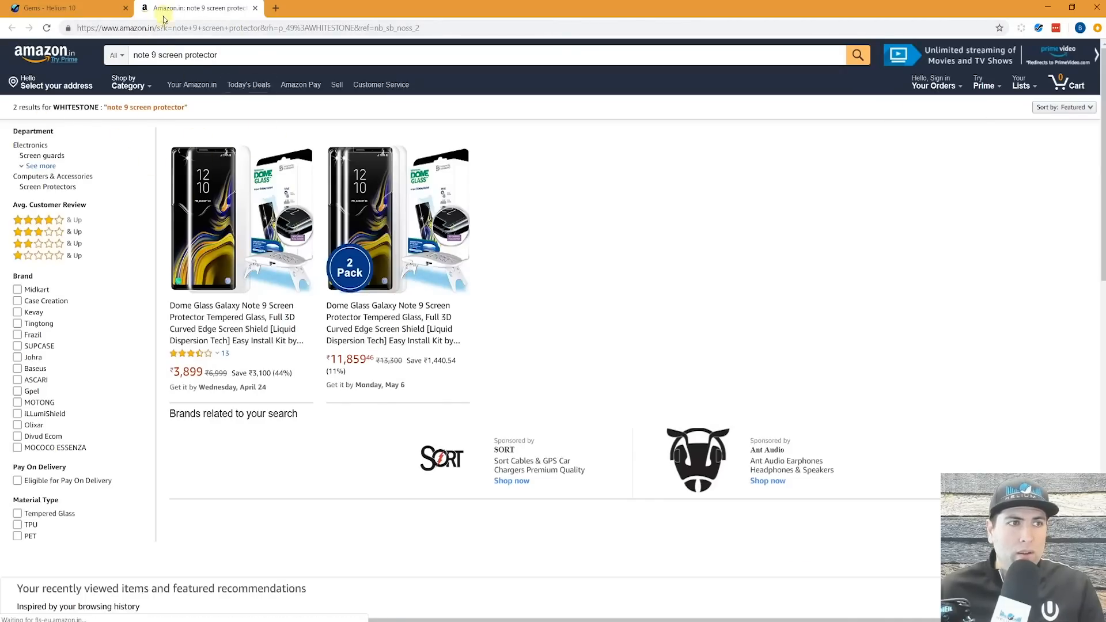
{"action": "left_click", "coordinate": [63, 8]}
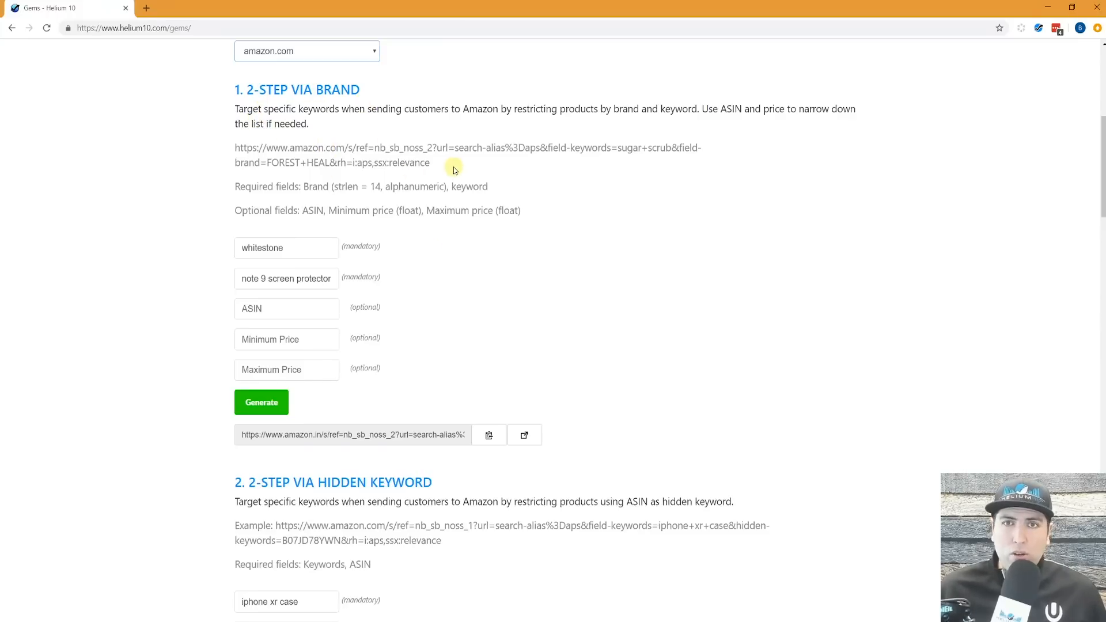
{"action": "mouse_move", "coordinate": [296, 253]}
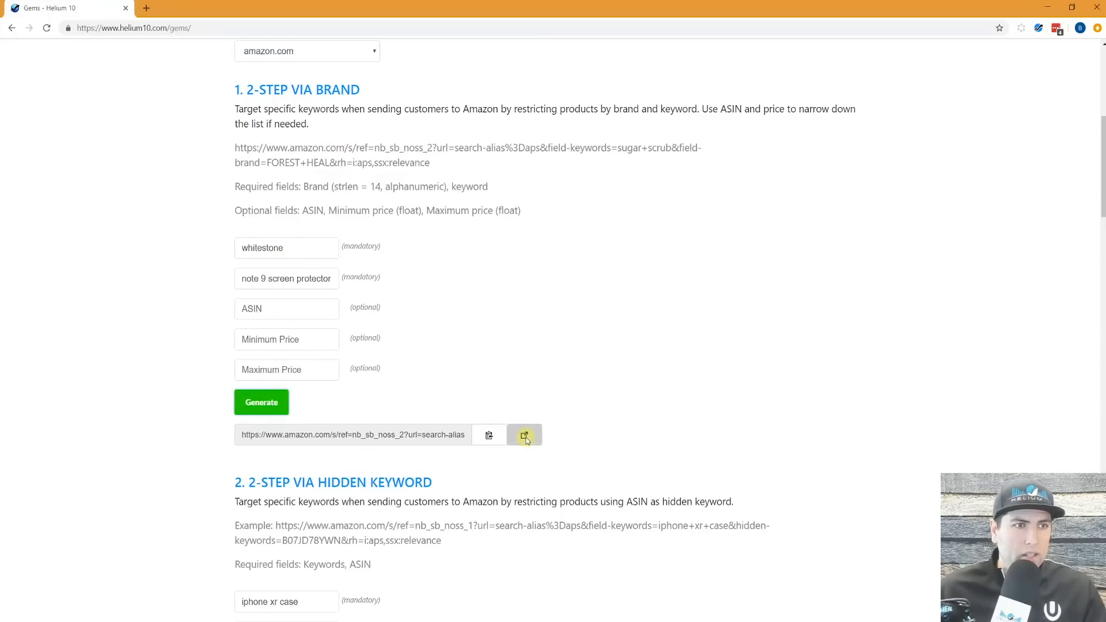
- Open the regenerated amazon.com whitestone search results, then return to the Gems page
{"action": "left_click", "coordinate": [524, 434]}
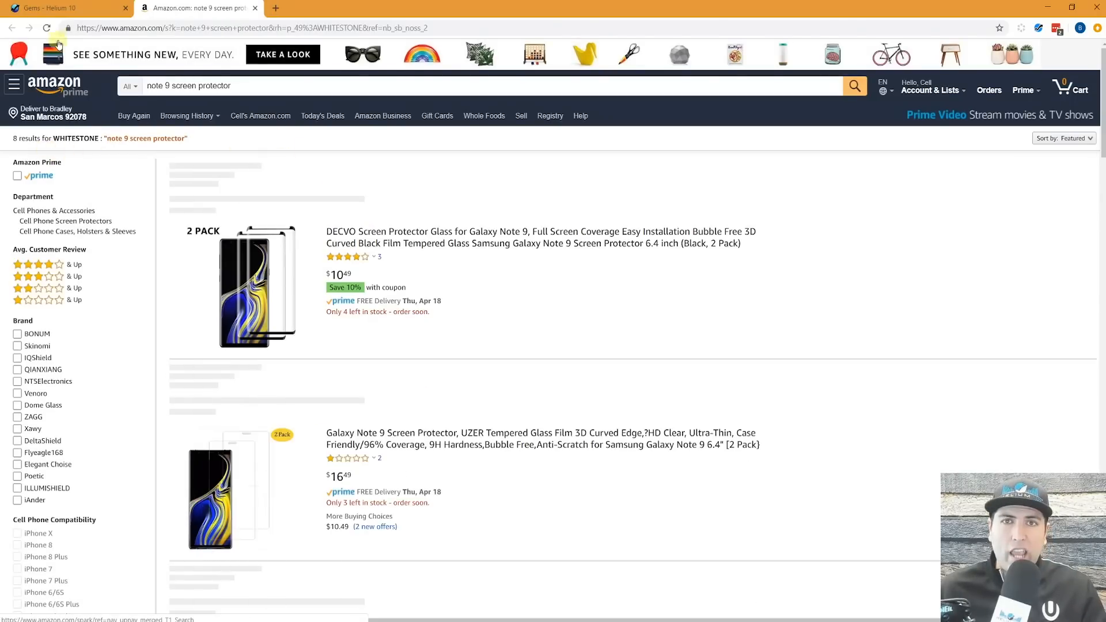
{"action": "left_click", "coordinate": [63, 8]}
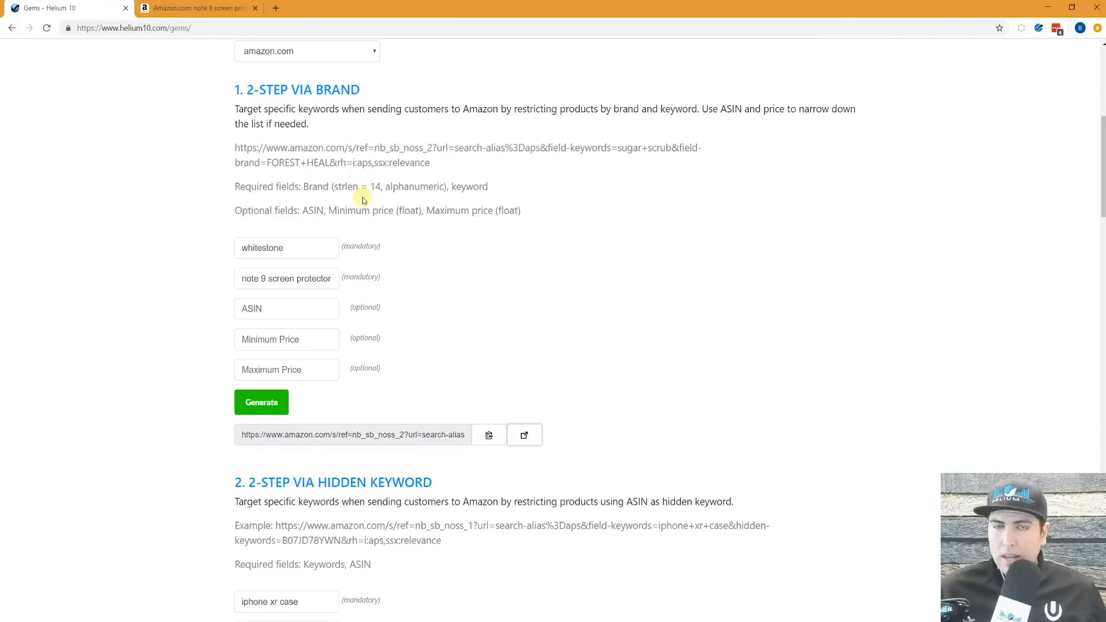
- Scroll down through the hidden-keyword and field-ASIN sections to reach Canonical URL
{"action": "scroll", "scroll_direction": "down", "scroll_amount": 3}
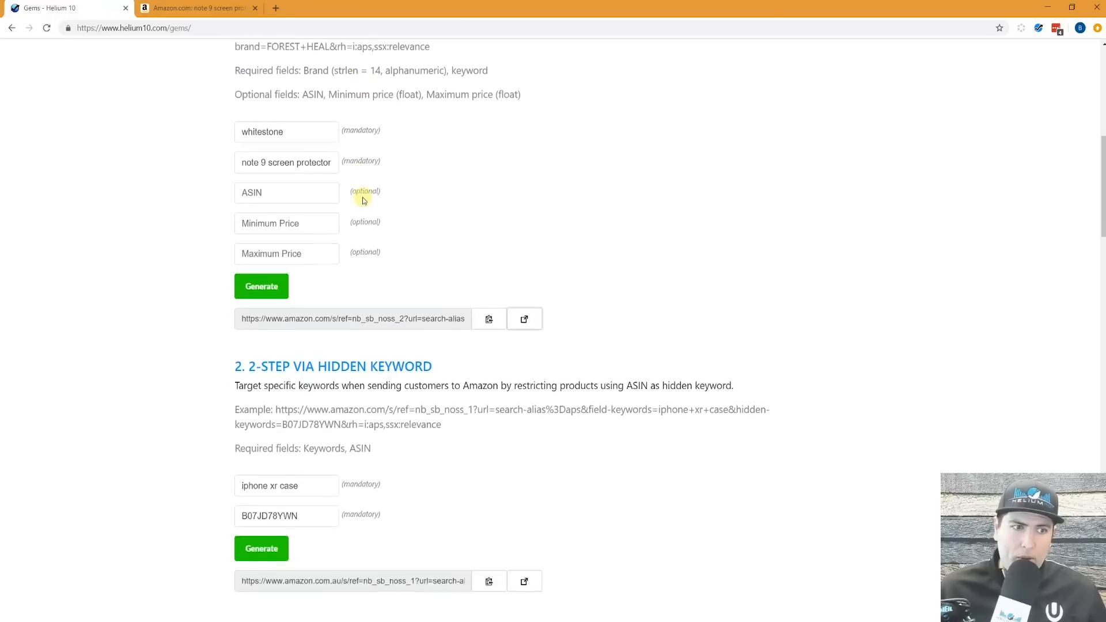
{"action": "scroll", "scroll_direction": "down", "scroll_amount": 3}
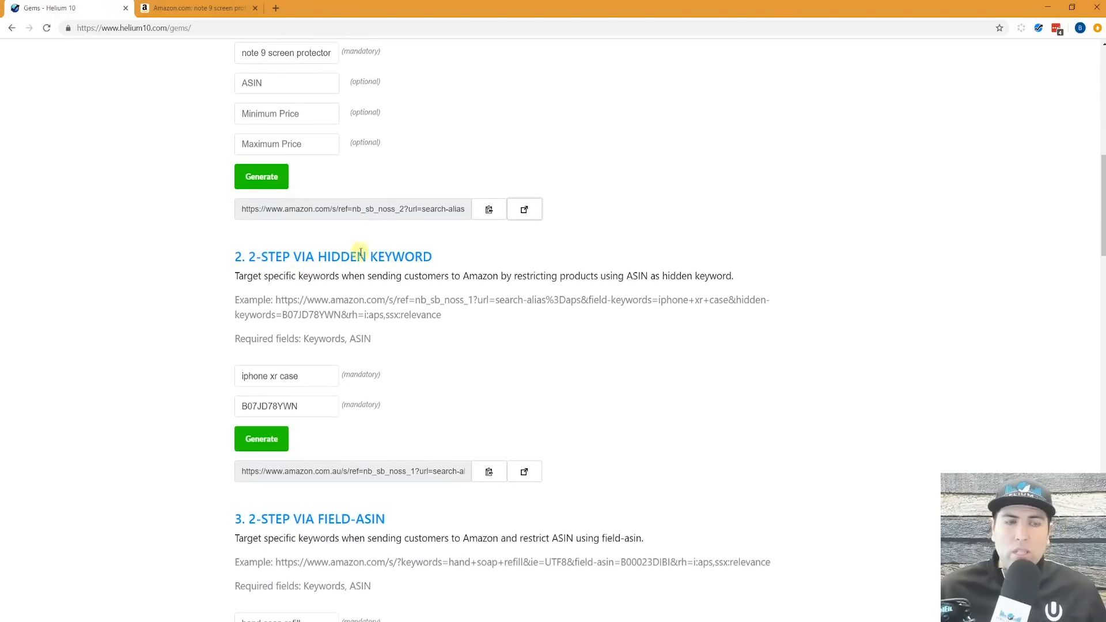
{"action": "scroll", "scroll_direction": "down", "scroll_amount": 3}
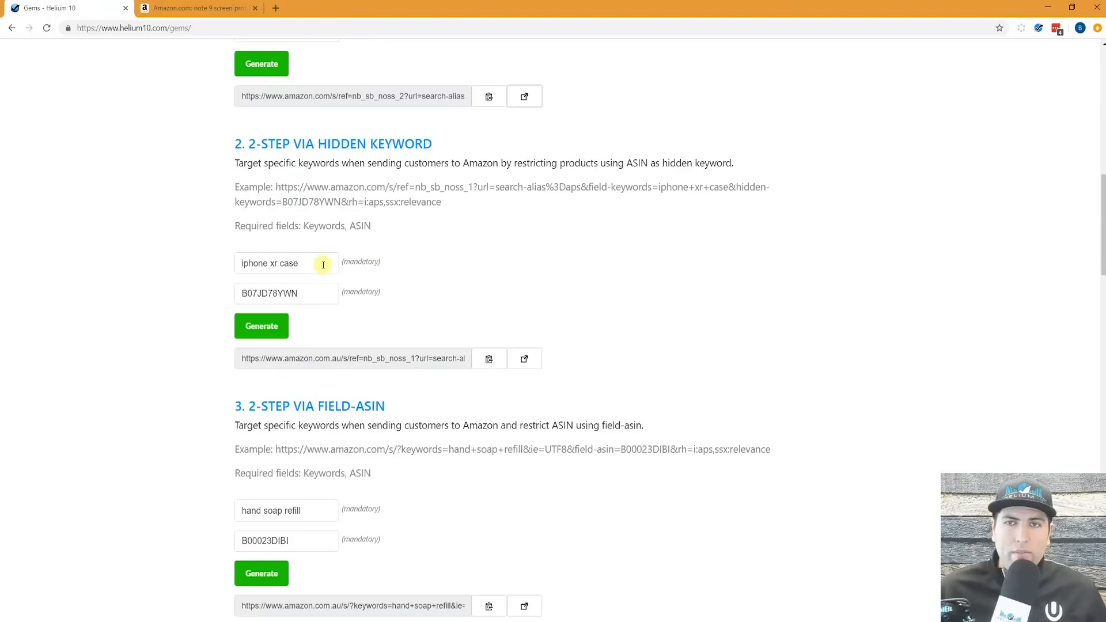
{"action": "scroll", "scroll_direction": "down", "scroll_amount": 3}
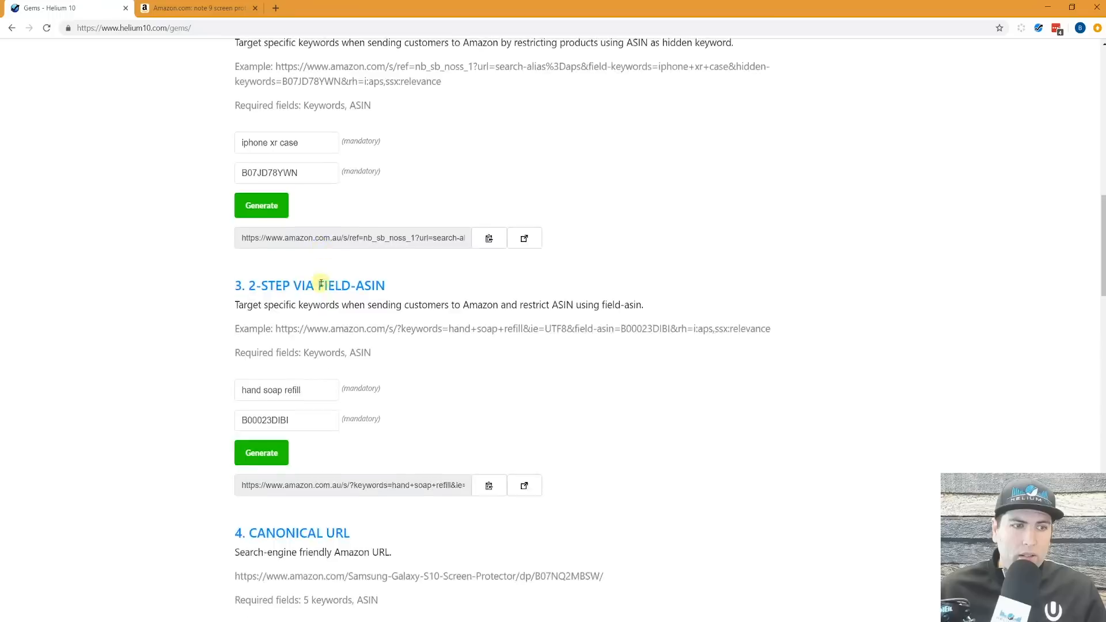
{"action": "scroll", "scroll_direction": "down", "scroll_amount": 3}
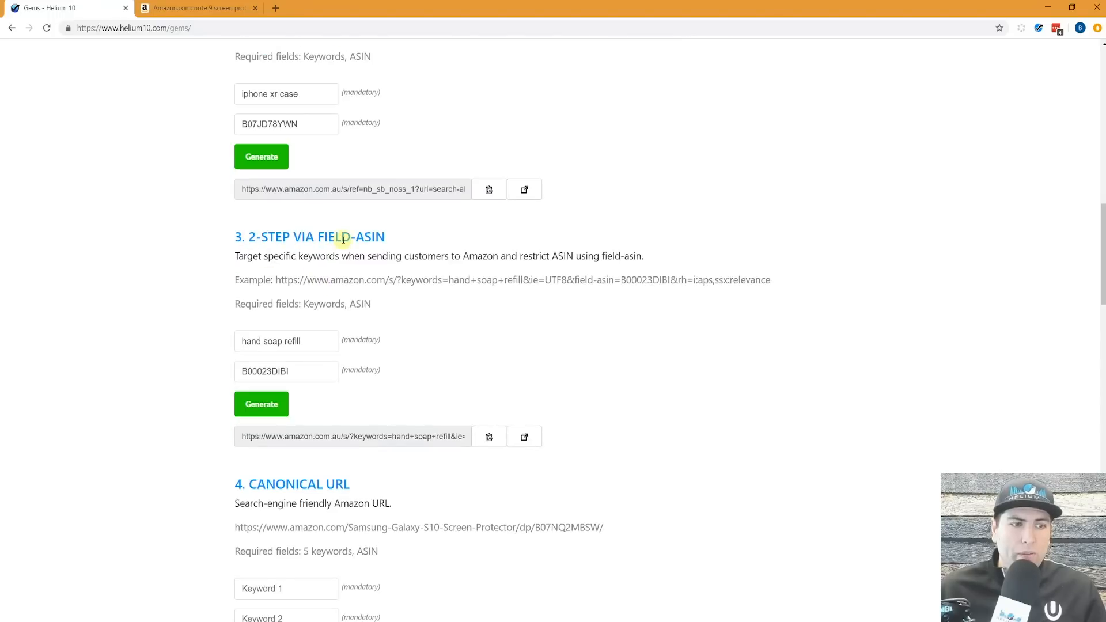
{"action": "mouse_move", "coordinate": [367, 310]}
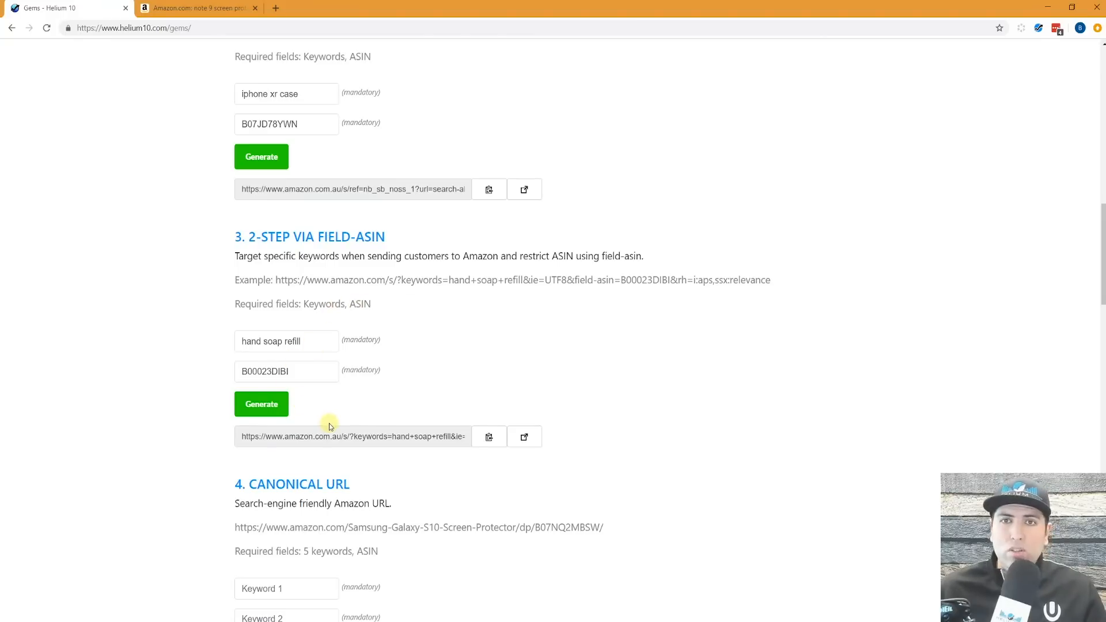
{"action": "mouse_move", "coordinate": [362, 332]}
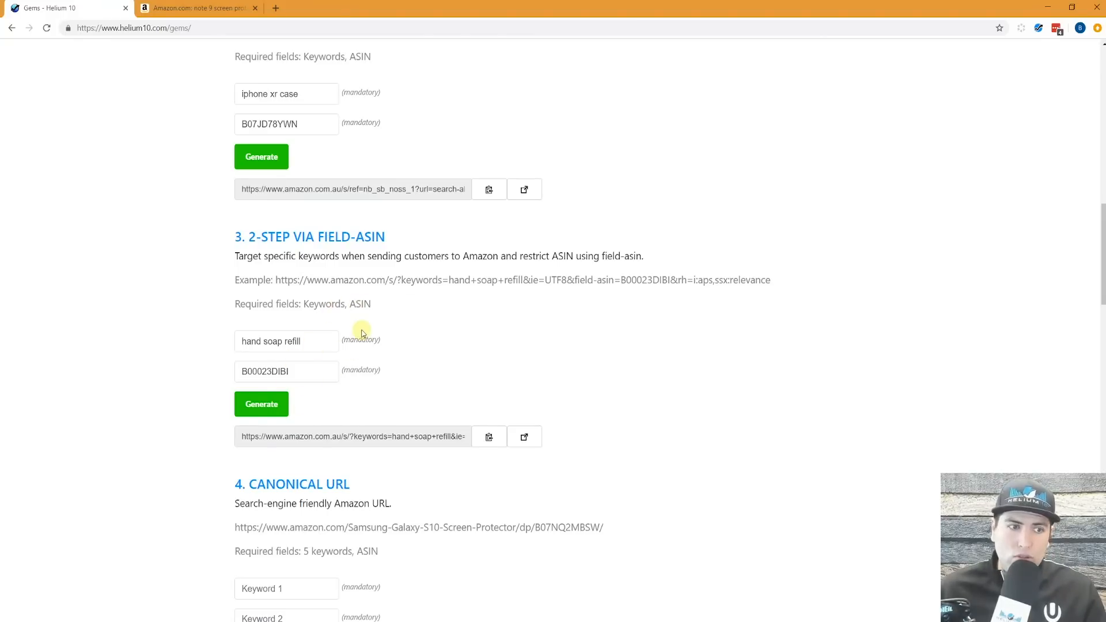
- Scroll down to the Canonical URL, add-to-cart and buy-together sections
{"action": "scroll", "scroll_direction": "down", "scroll_amount": 3}
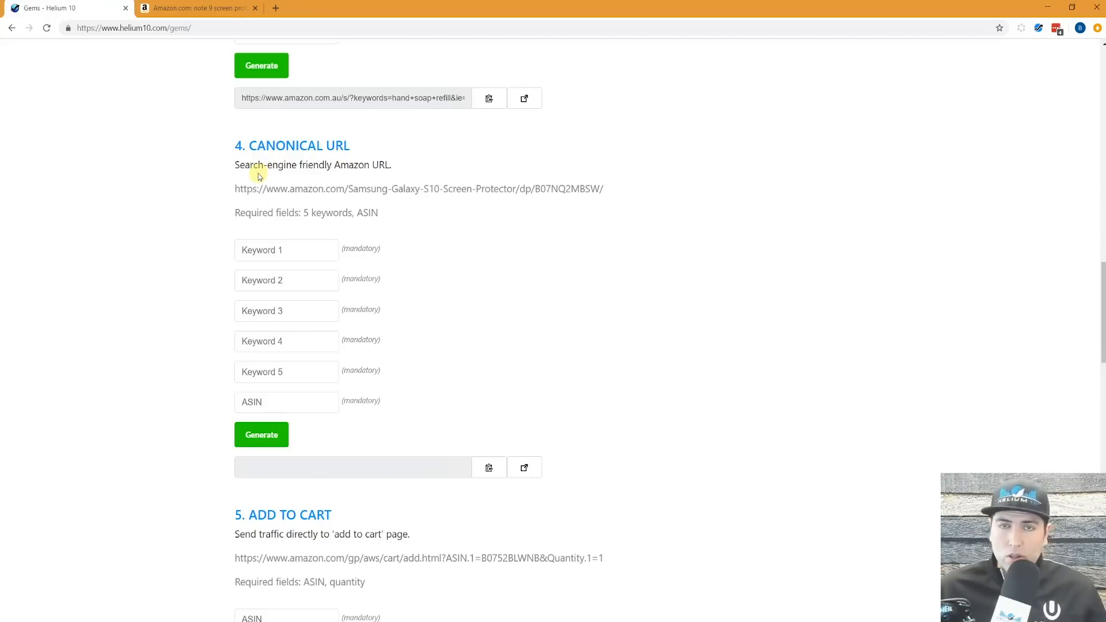
{"action": "mouse_move", "coordinate": [287, 277]}
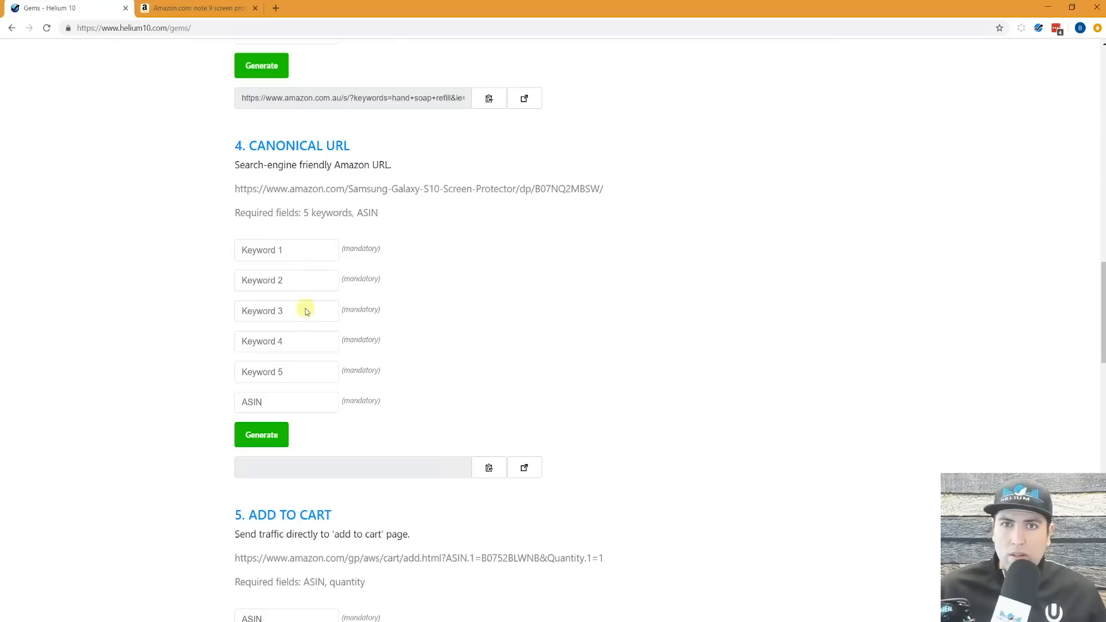
{"action": "mouse_move", "coordinate": [357, 227]}
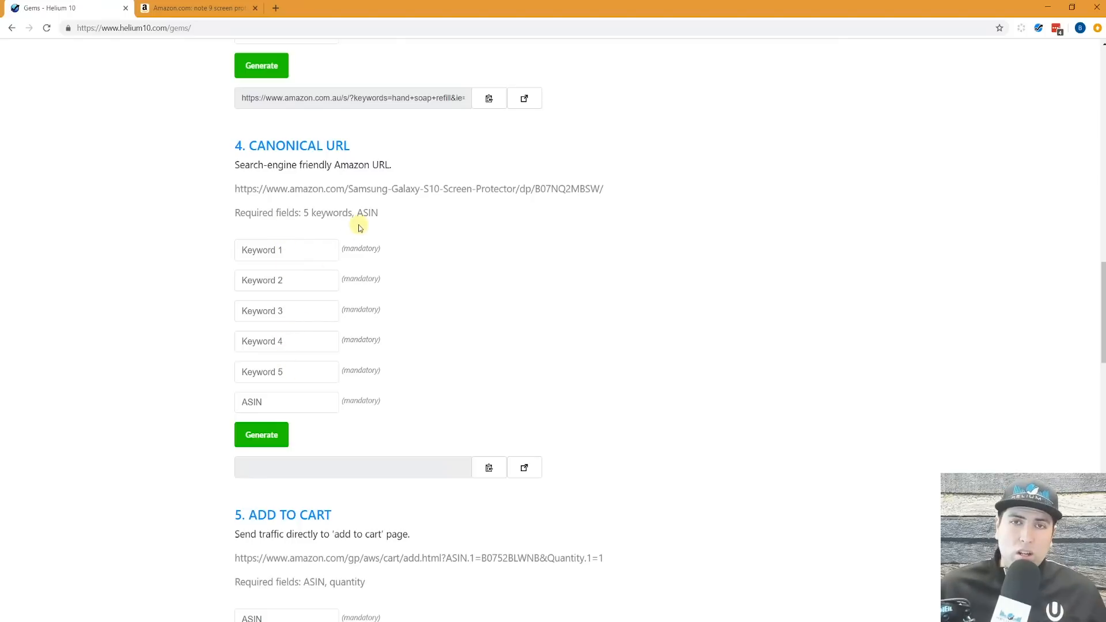
{"action": "mouse_move", "coordinate": [360, 181]}
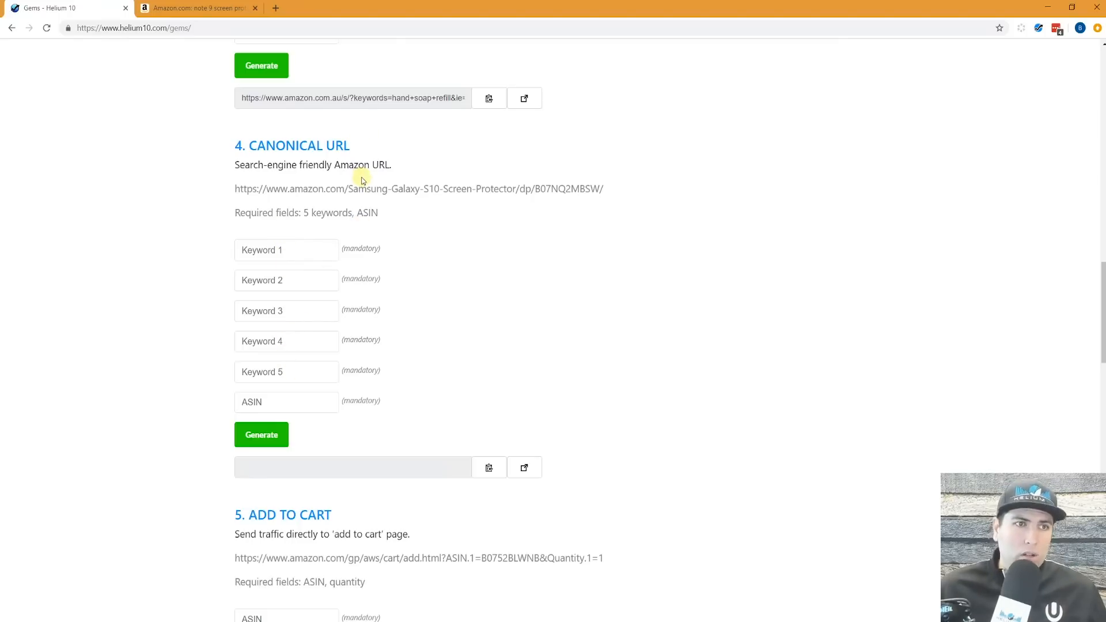
{"action": "scroll", "scroll_direction": "down", "scroll_amount": 3}
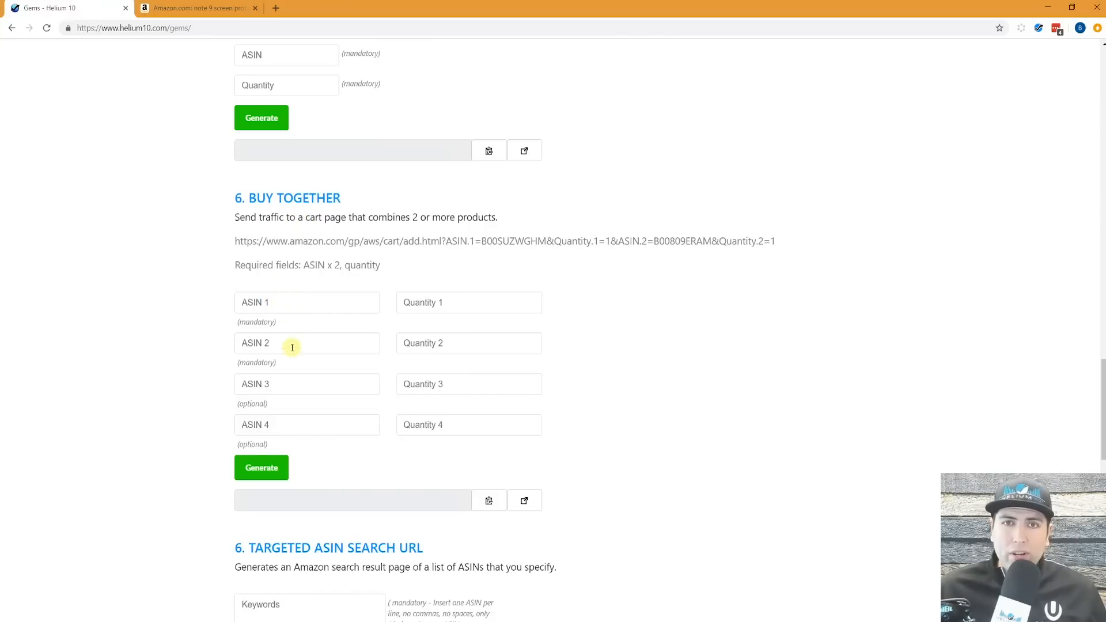
{"action": "mouse_move", "coordinate": [467, 322]}
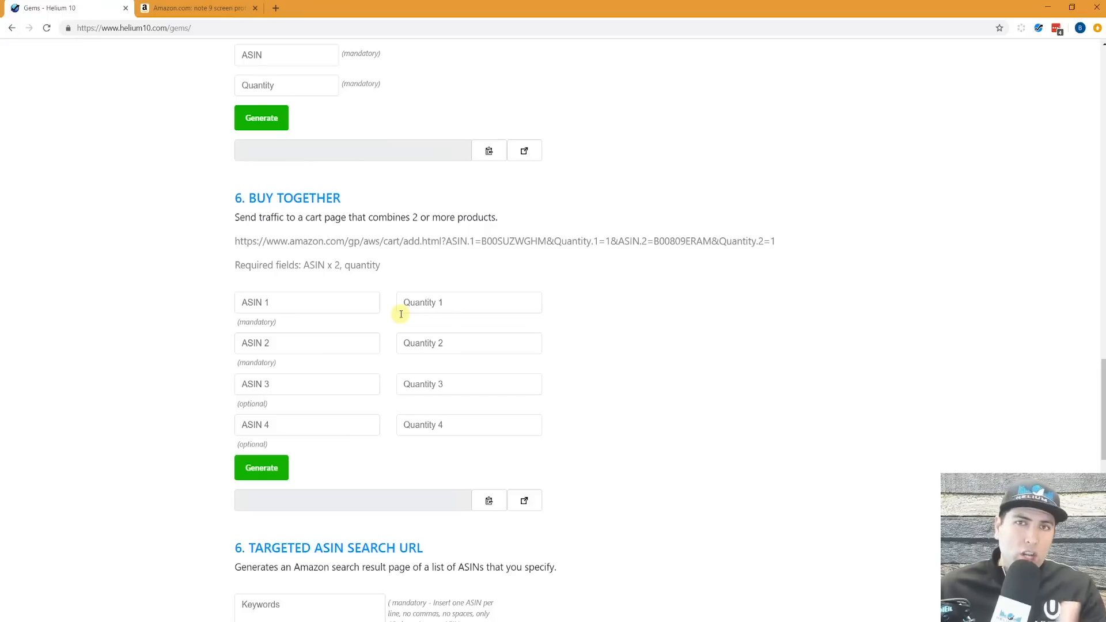
- Scroll to the Targeted ASIN Search URL section, then switch to the ASIN spreadsheet
{"action": "scroll", "scroll_direction": "down", "scroll_amount": 3}
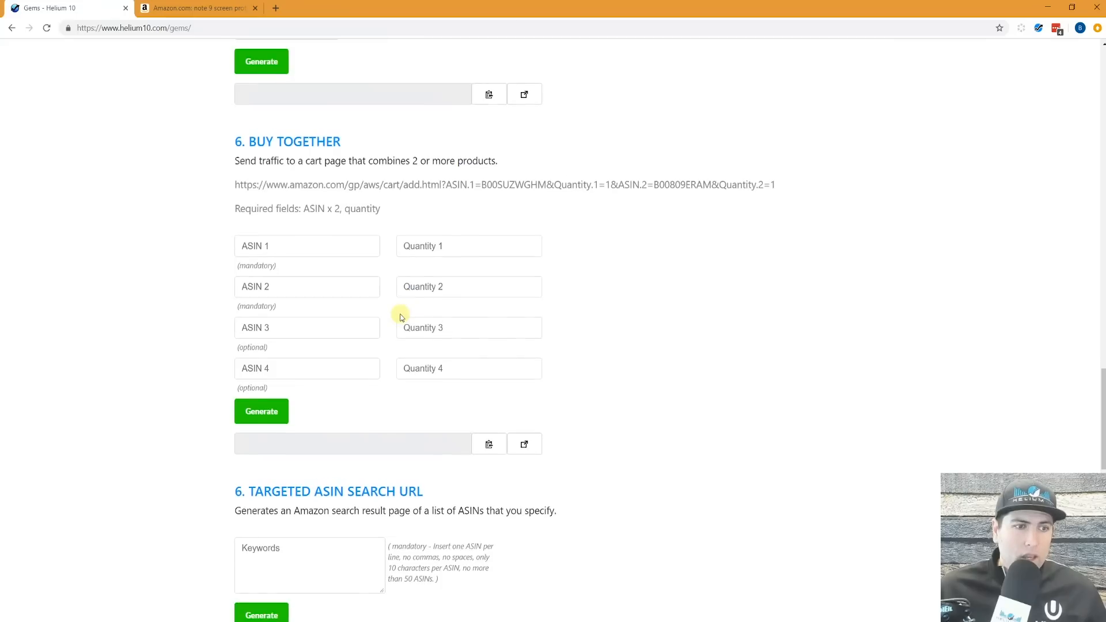
{"action": "scroll", "scroll_direction": "down", "scroll_amount": 3}
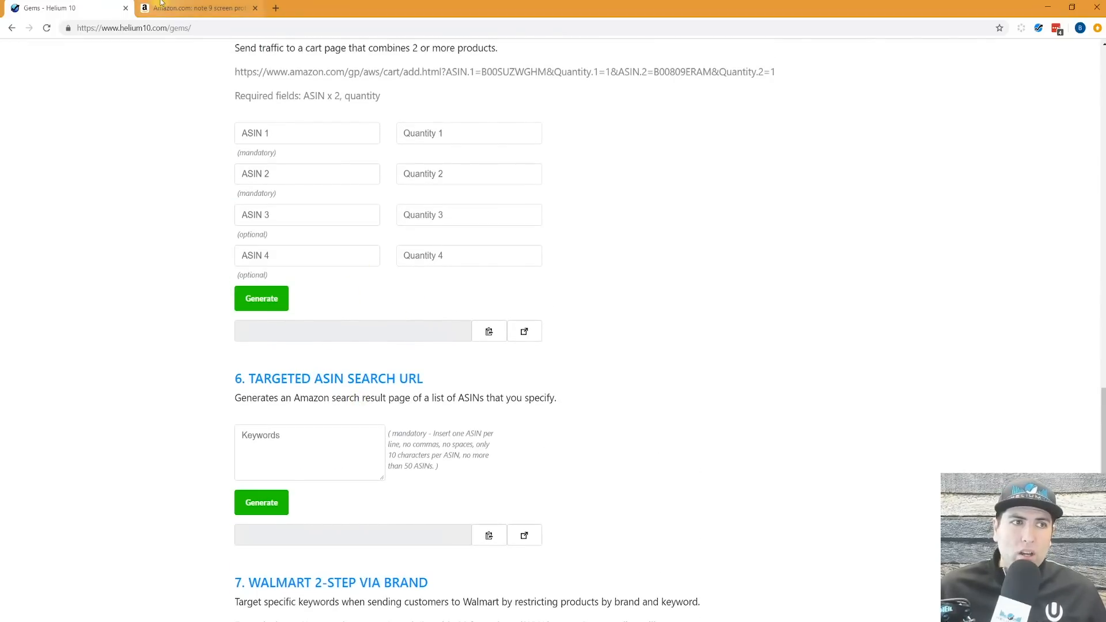
{"action": "left_click", "coordinate": [197, 8]}
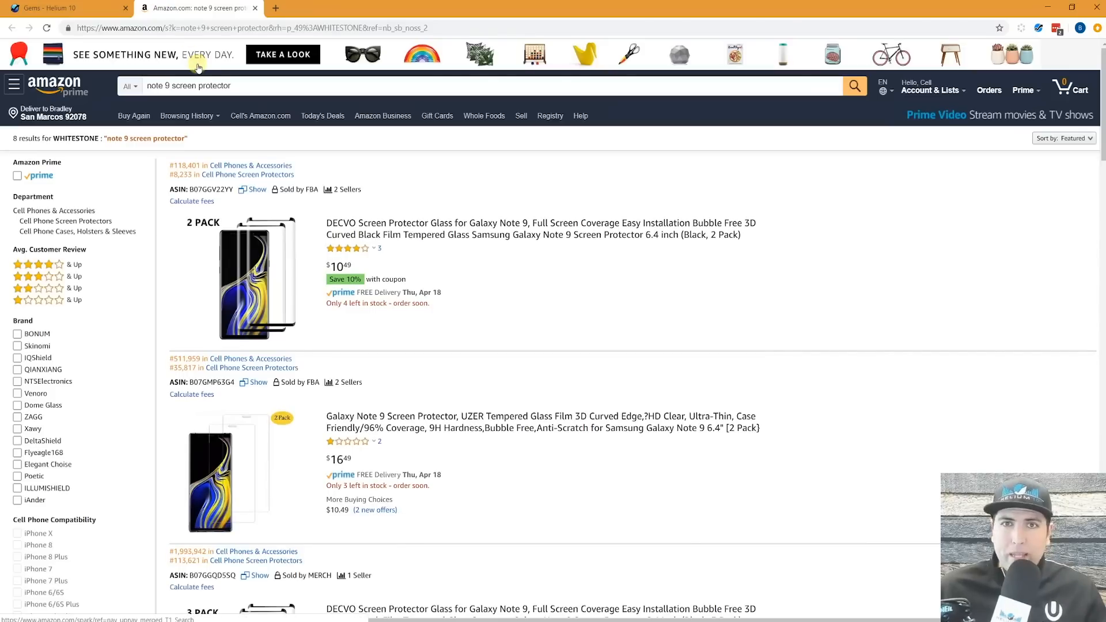
{"action": "mouse_move", "coordinate": [291, 86]}
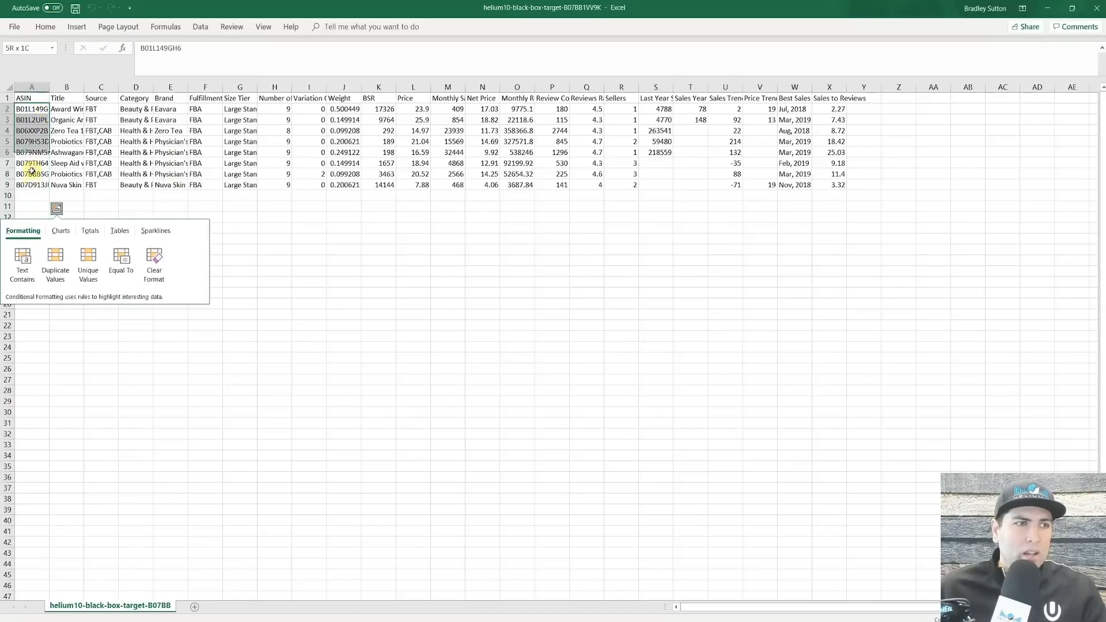
- Return from the Excel ASIN sheet to the Gems targeted ASIN search section
{"action": "left_click", "coordinate": [321, 8]}
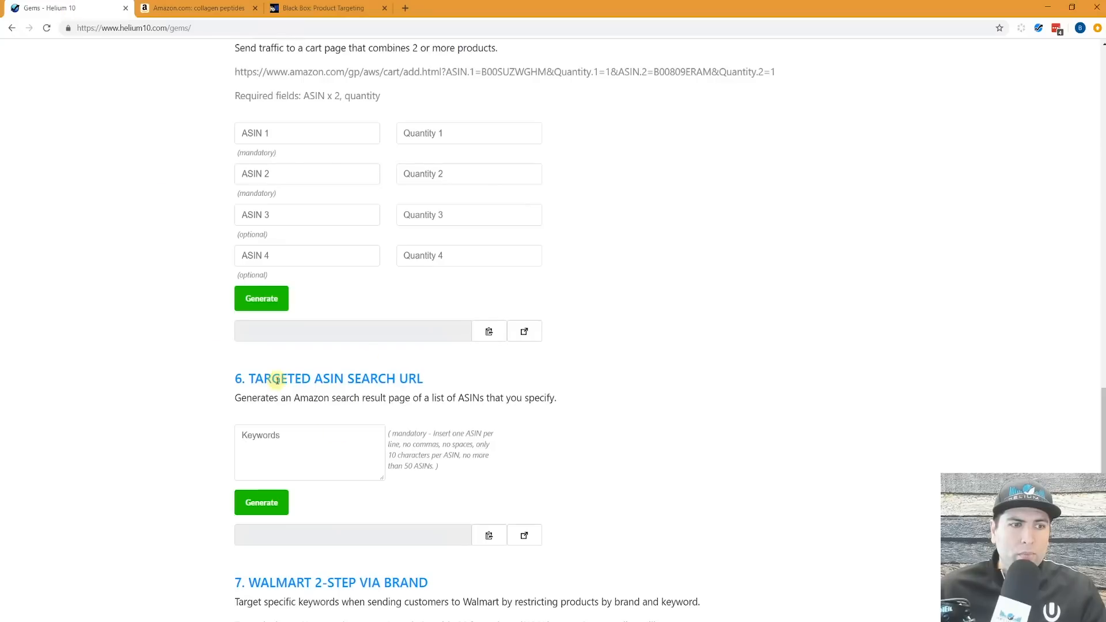
- Paste the eight ASINs (B079NMSPBW…) into Targeted ASIN Search, generate the URL and open it
{"action": "left_click", "coordinate": [308, 452]}
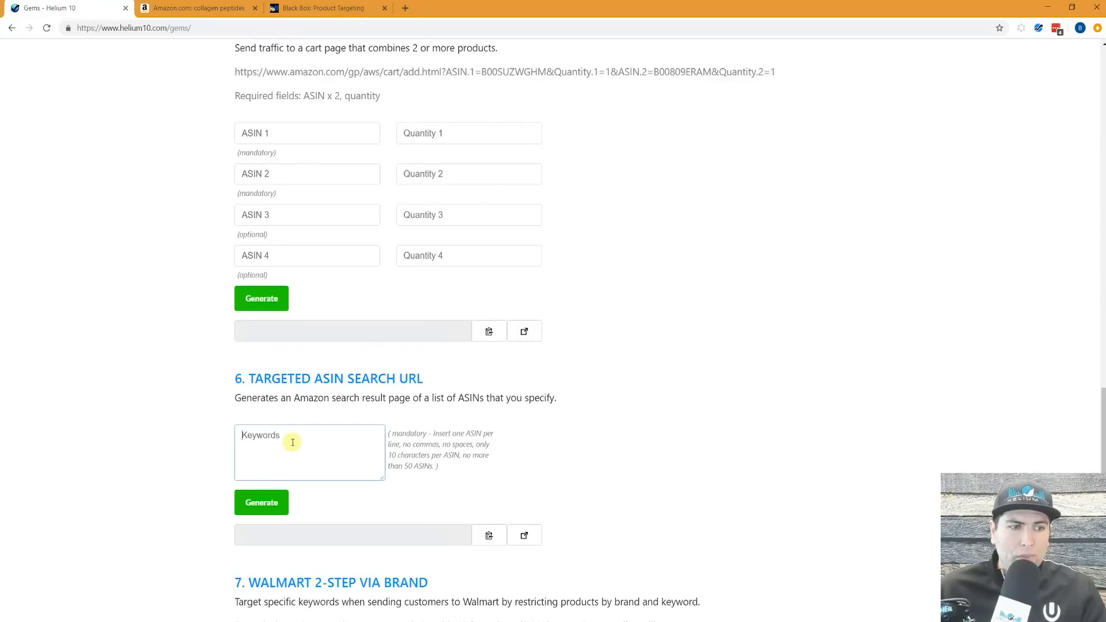
{"action": "type", "text": "B079NMSPBW"}
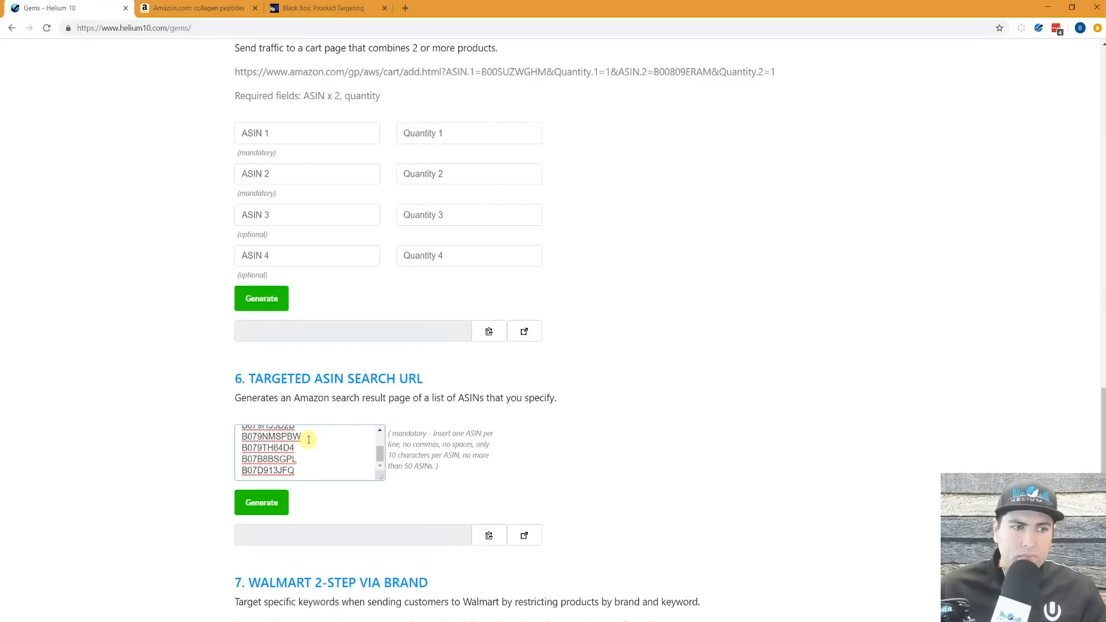
{"action": "left_click", "coordinate": [261, 502]}
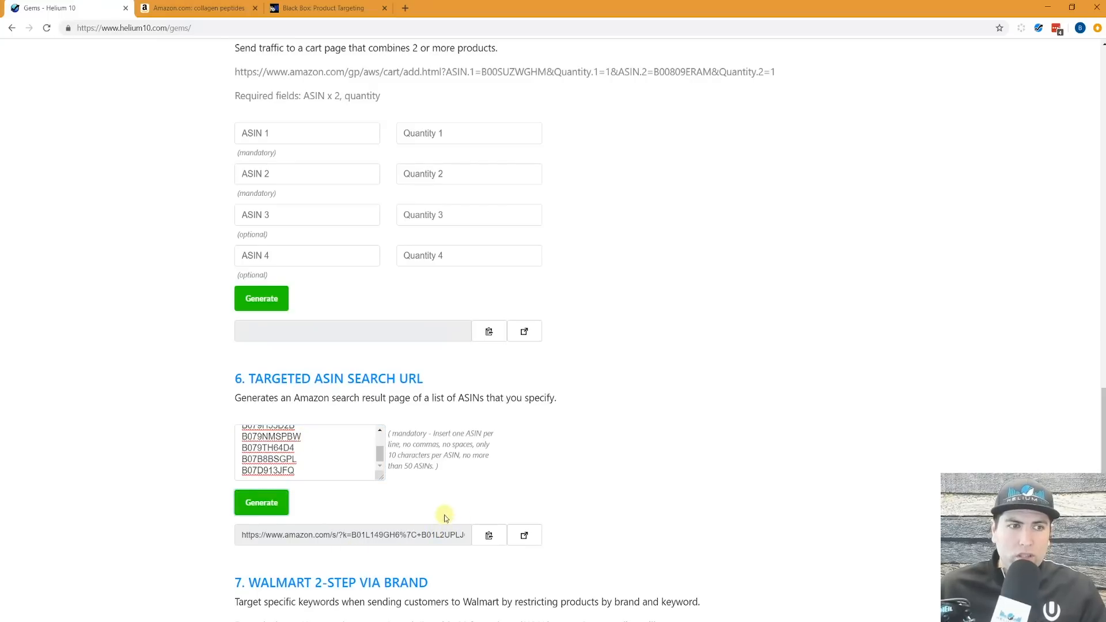
{"action": "left_click", "coordinate": [524, 535]}
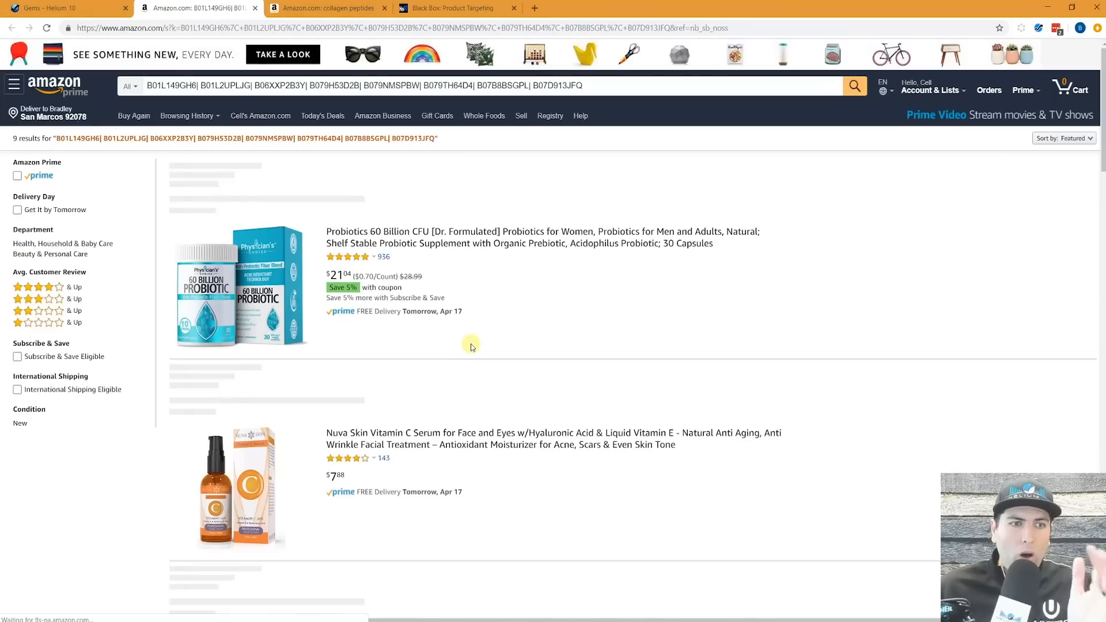
{"action": "scroll", "scroll_direction": "down", "scroll_amount": 3}
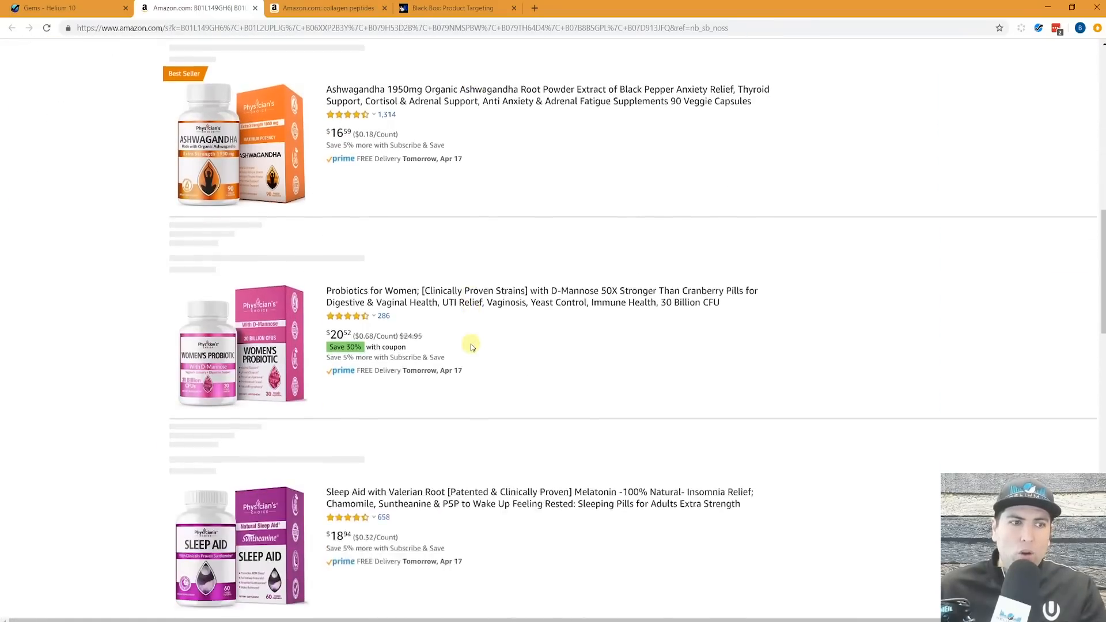
{"action": "scroll", "scroll_direction": "down", "scroll_amount": 3}
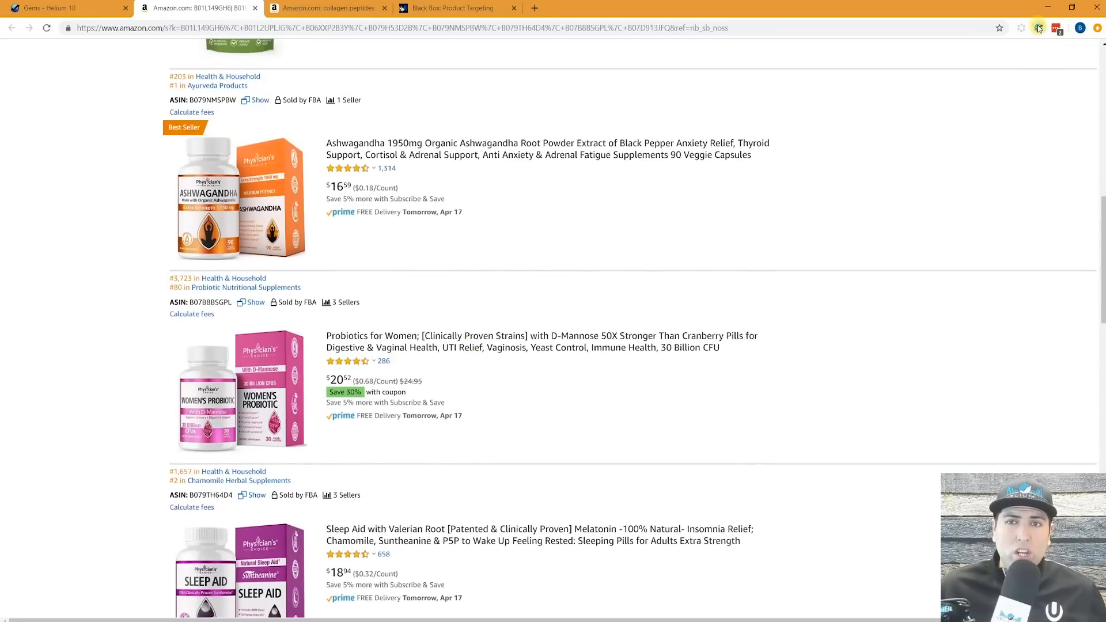
- Run Xray on the targeted Amazon results, close it, and return to the Gems page
{"action": "left_click", "coordinate": [1038, 28]}
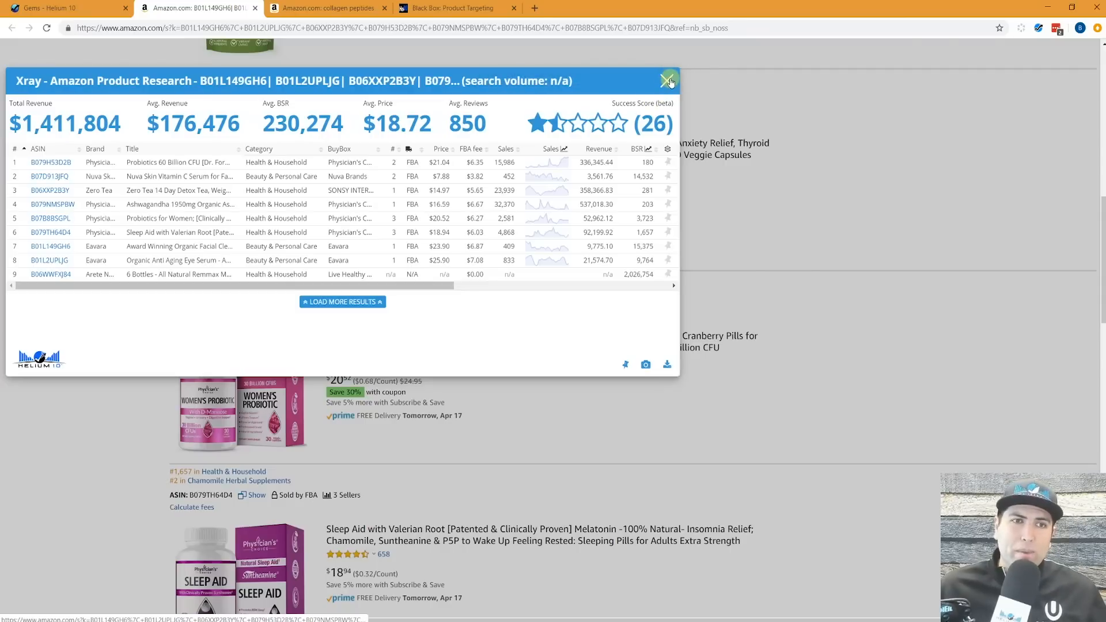
{"action": "left_click", "coordinate": [666, 81]}
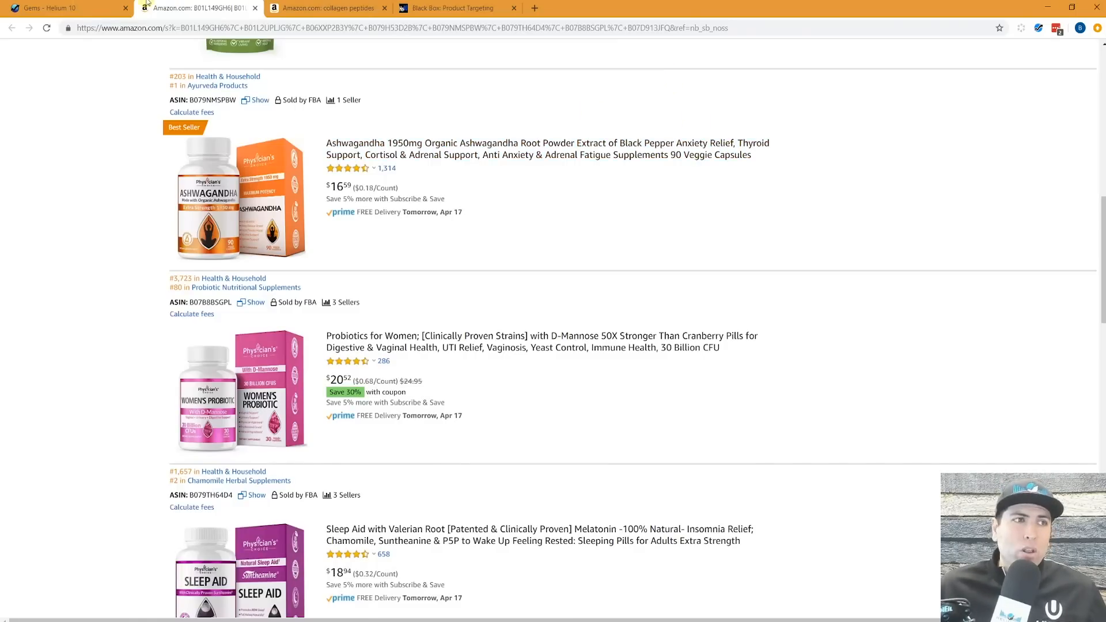
{"action": "left_click", "coordinate": [63, 8]}
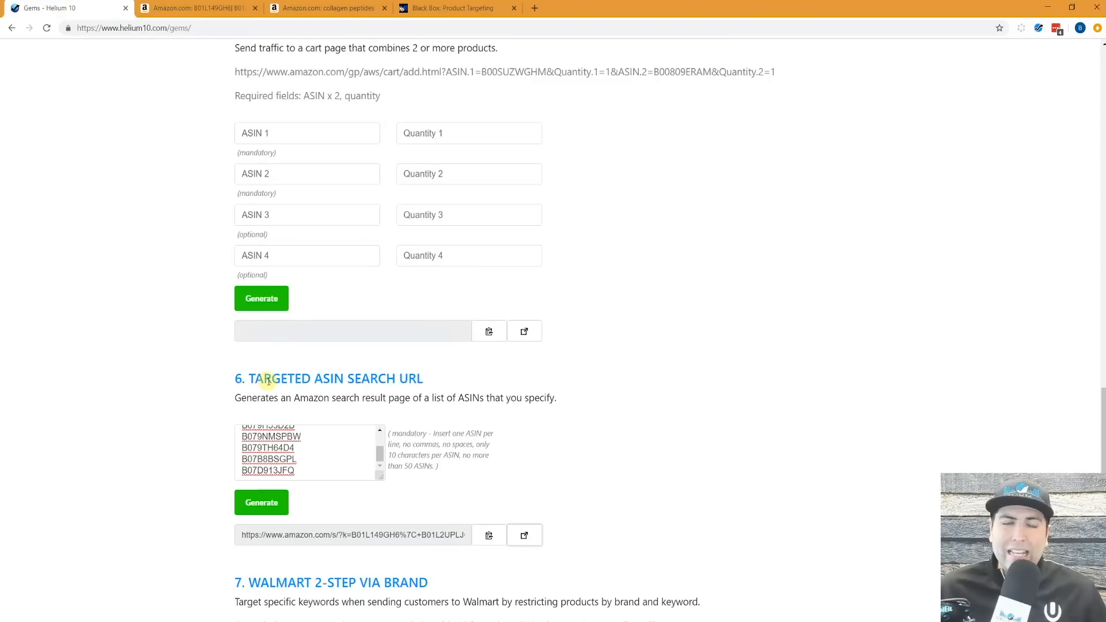
- Build a Walmart brand URL for 'diet pills' restricted to Lipozene, then open its results
{"action": "scroll", "scroll_direction": "down", "scroll_amount": 3}
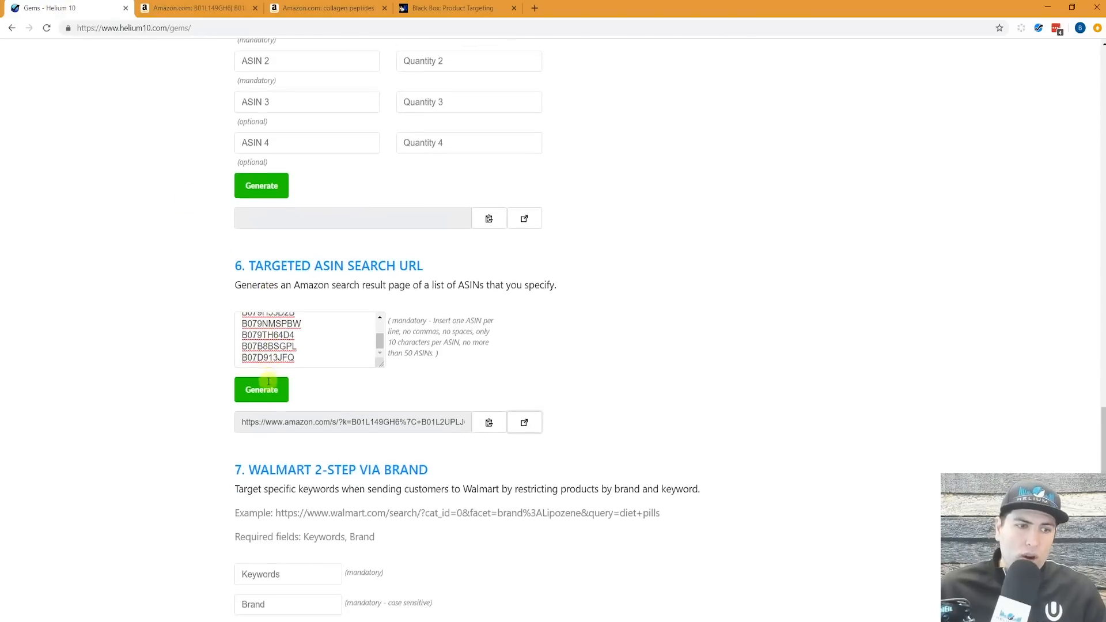
{"action": "scroll", "scroll_direction": "down", "scroll_amount": 3}
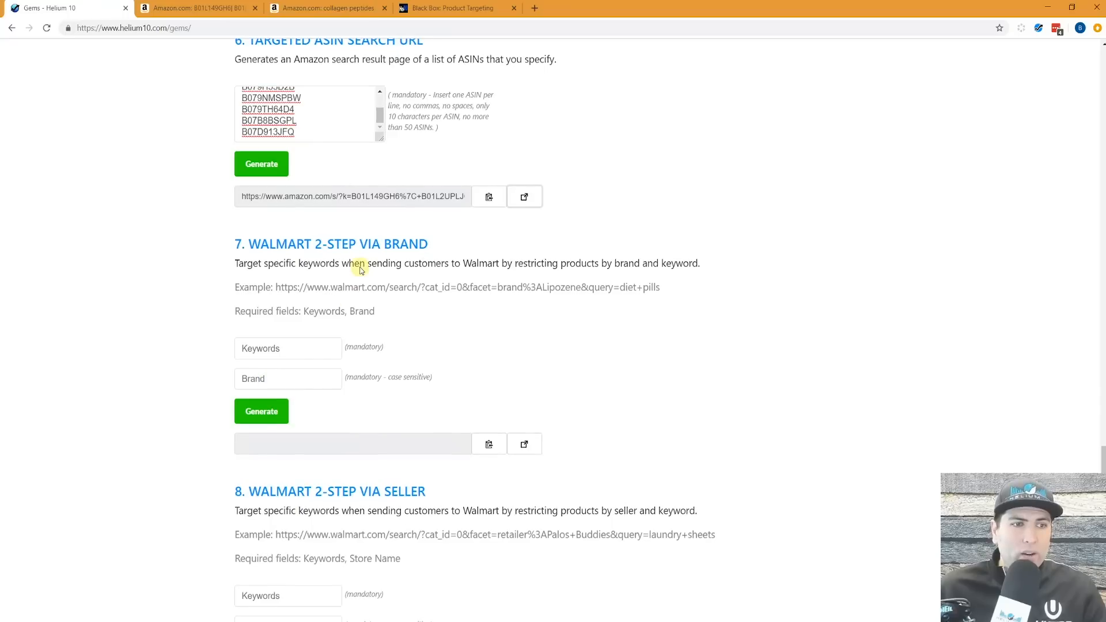
{"action": "mouse_move", "coordinate": [308, 253]}
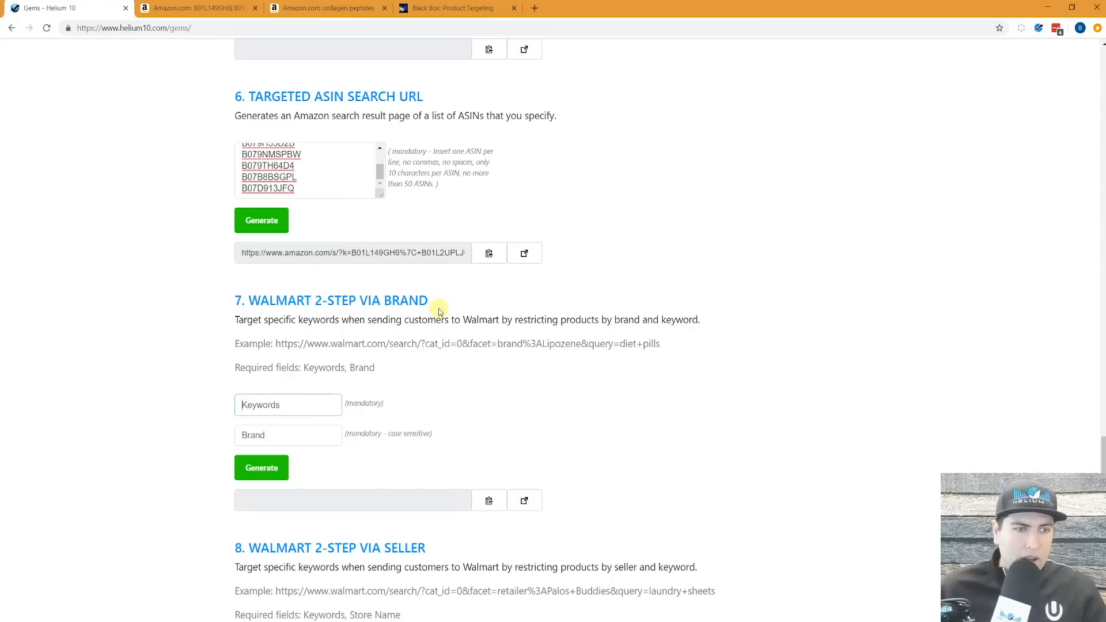
{"action": "scroll", "scroll_direction": "down", "scroll_amount": 3}
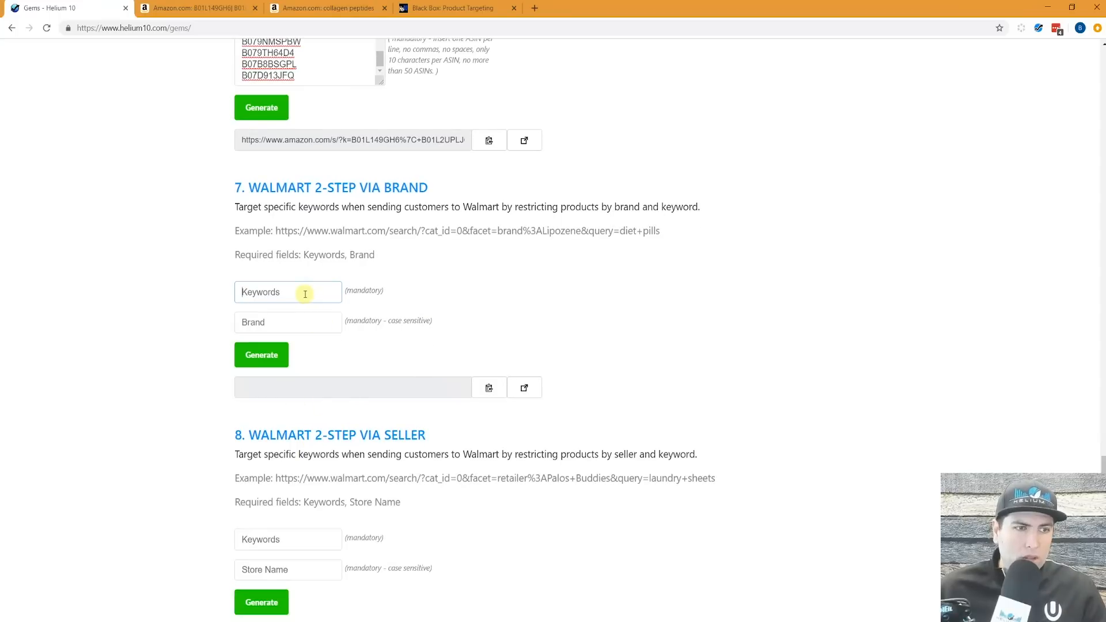
{"action": "type", "text": "diet pills"}
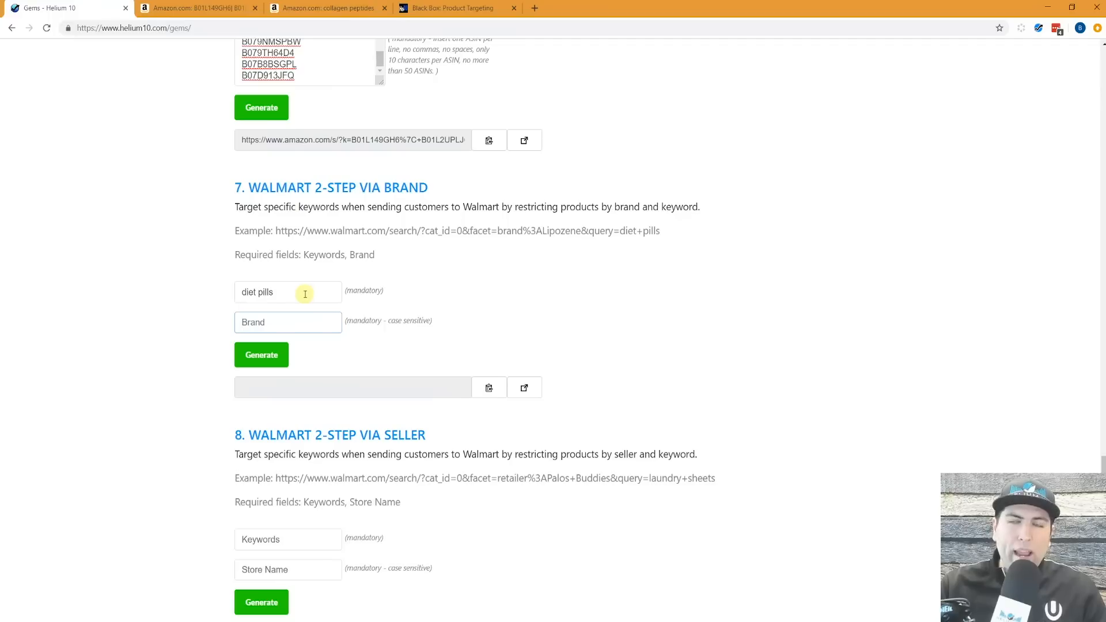
{"action": "type", "text": "Lipozene"}
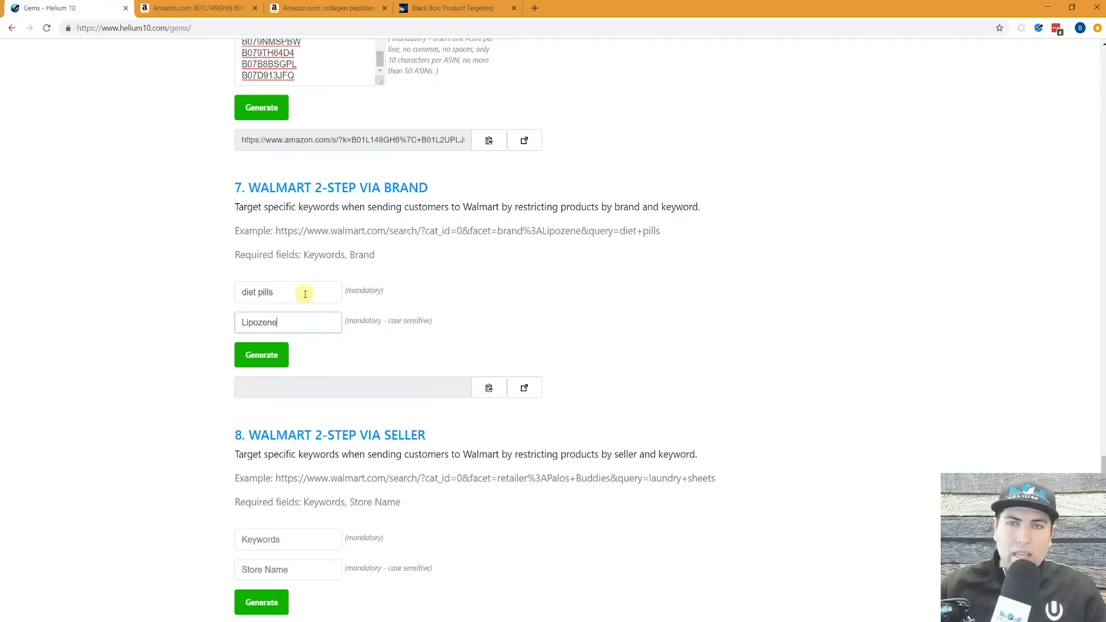
{"action": "left_click", "coordinate": [262, 355]}
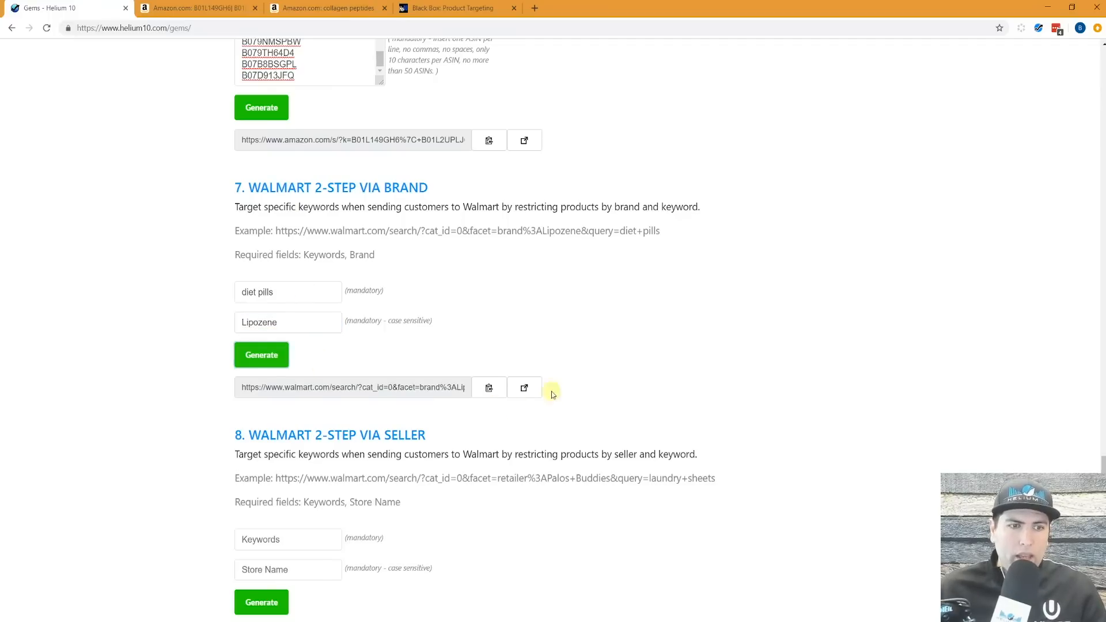
{"action": "left_click", "coordinate": [524, 387]}
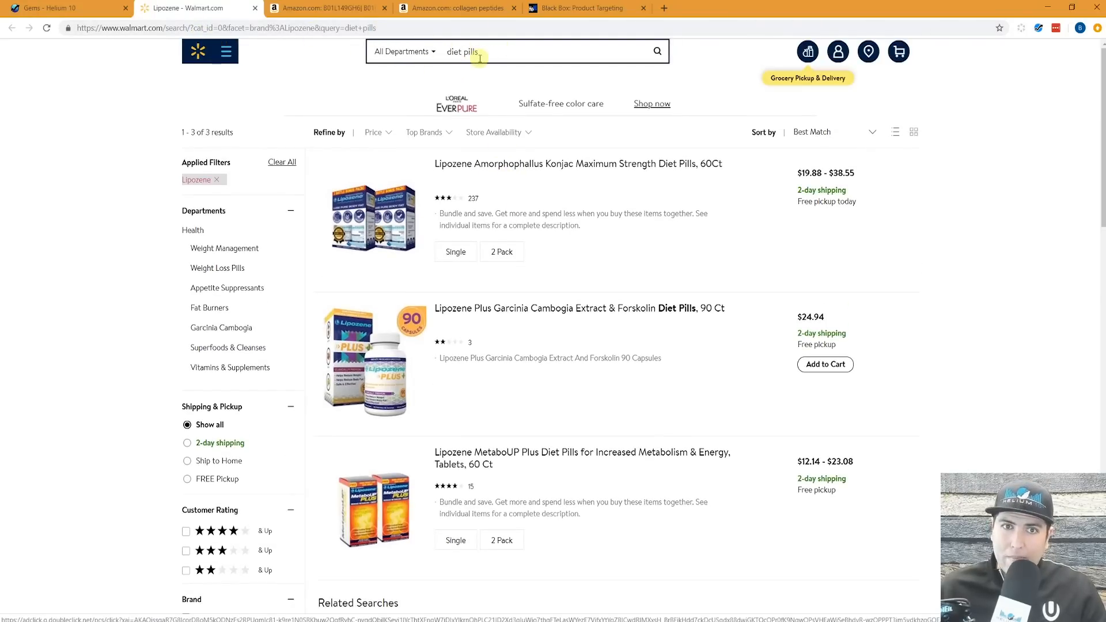
- Return from the Lipozene-filtered Walmart results to the Helium 10 Gems page
{"action": "left_click", "coordinate": [63, 9]}
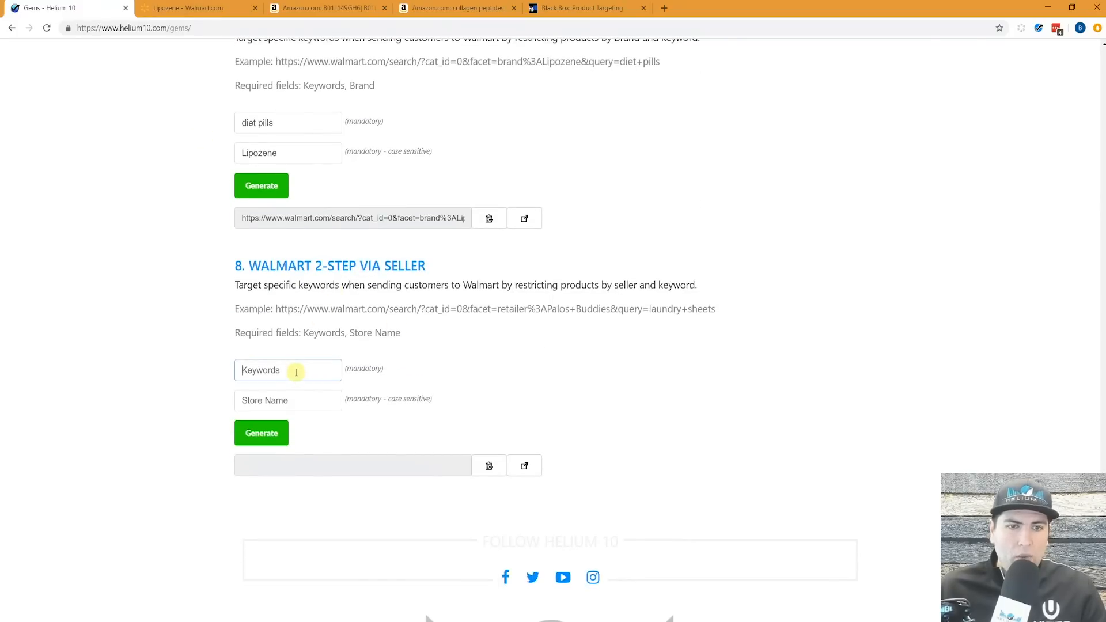
- Generate and open a Walmart seller URL for 'laundry sheets' limited to store Palos Buddies
{"action": "type", "text": "laundry sheets"}
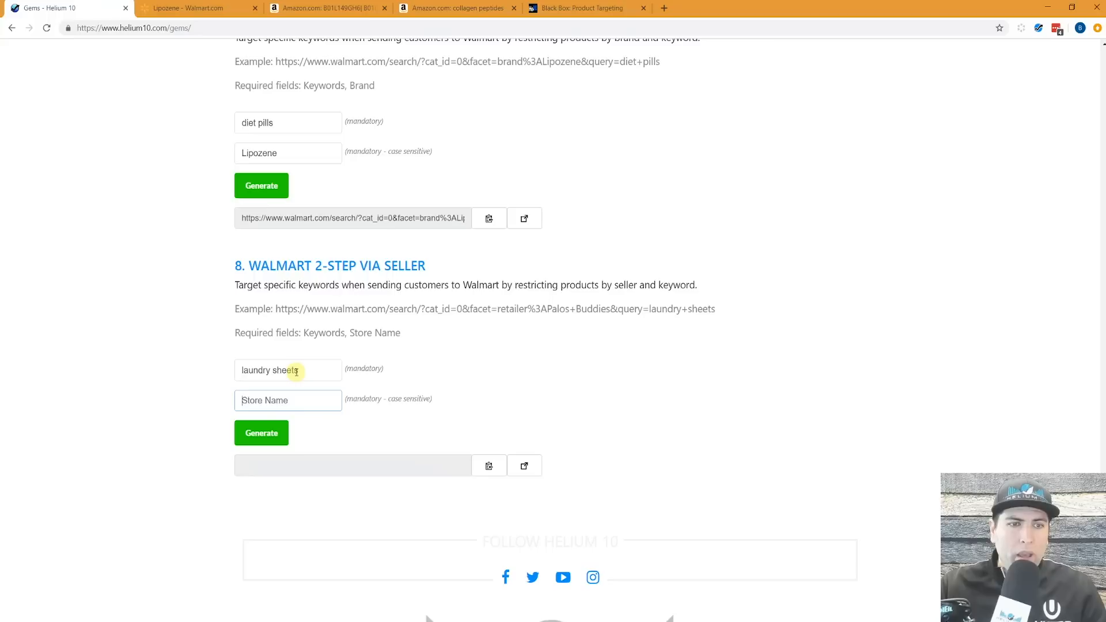
{"action": "type", "text": "Palos P"}
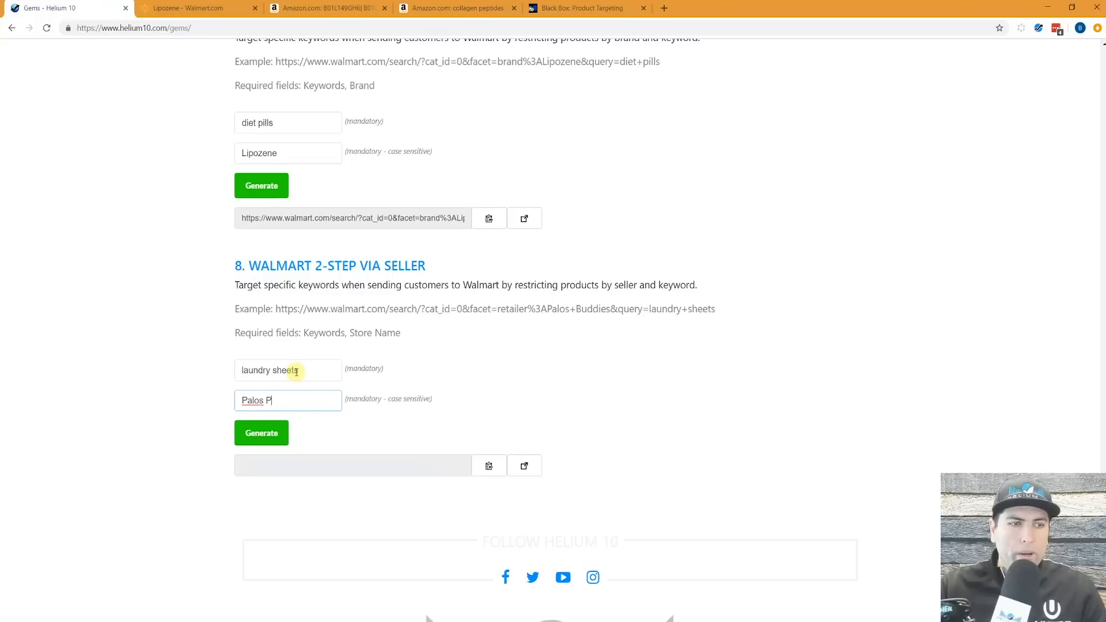
{"action": "type", "text": "Buddies"}
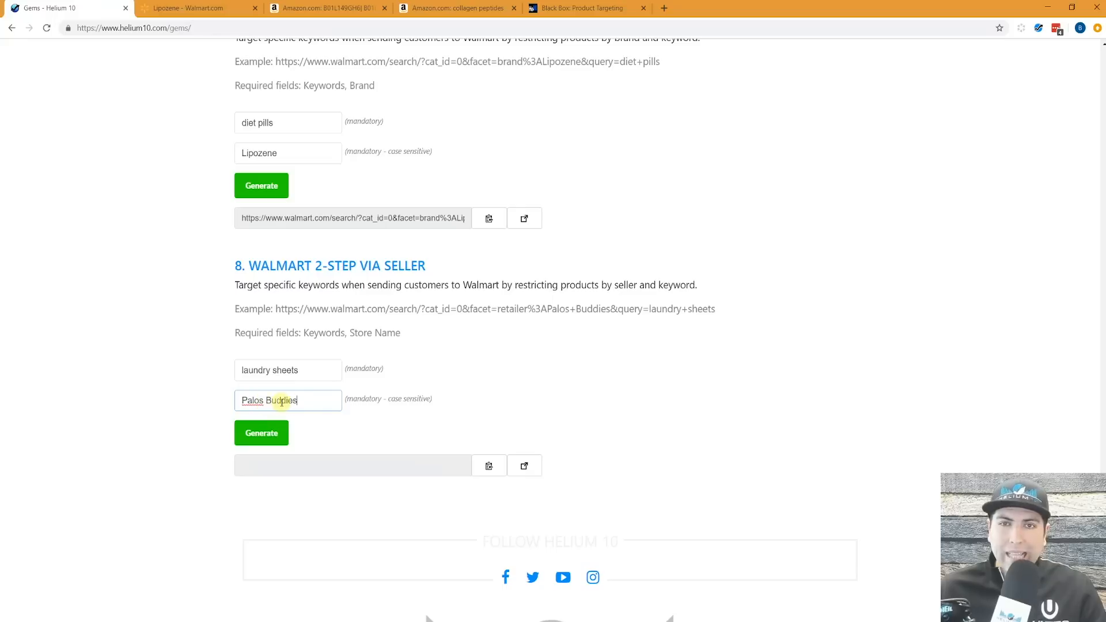
{"action": "left_click", "coordinate": [262, 432]}
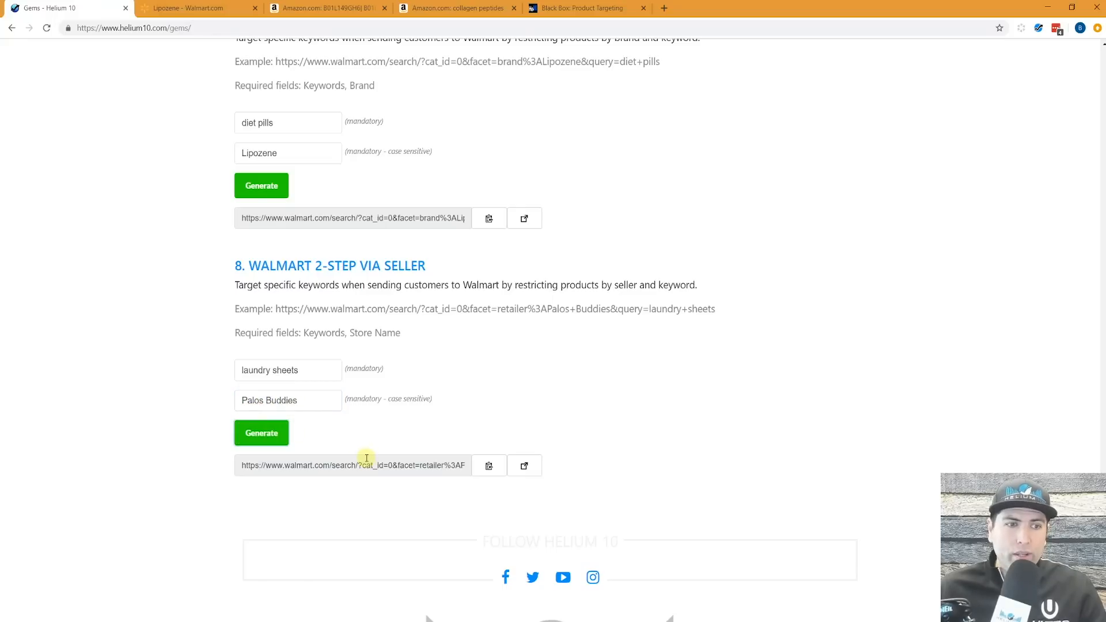
{"action": "left_click", "coordinate": [523, 464]}
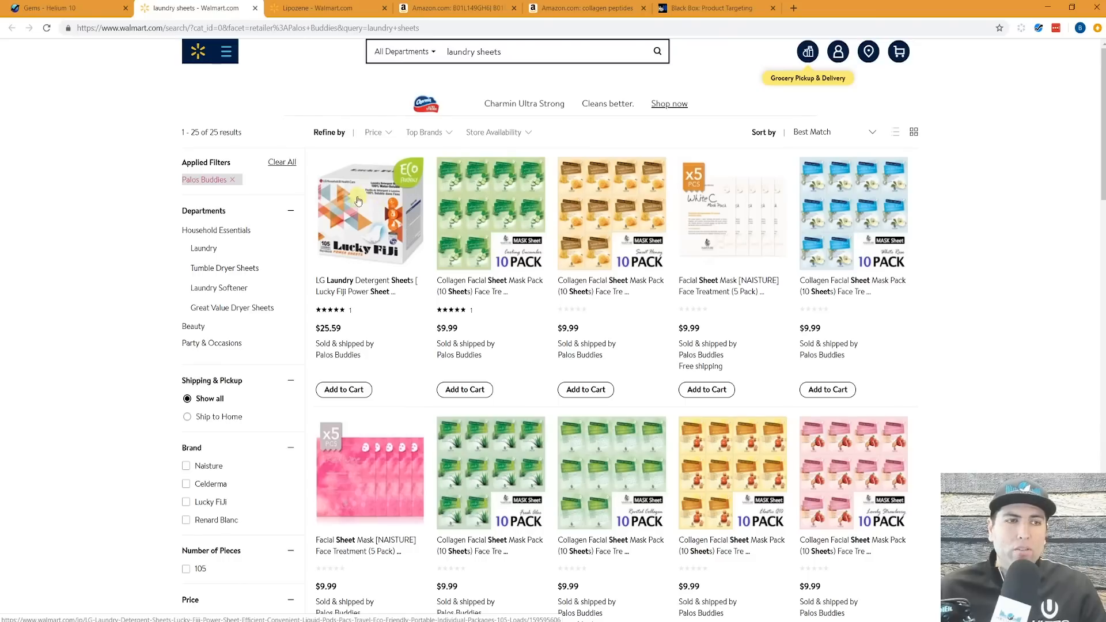
{"action": "mouse_move", "coordinate": [685, 217]}
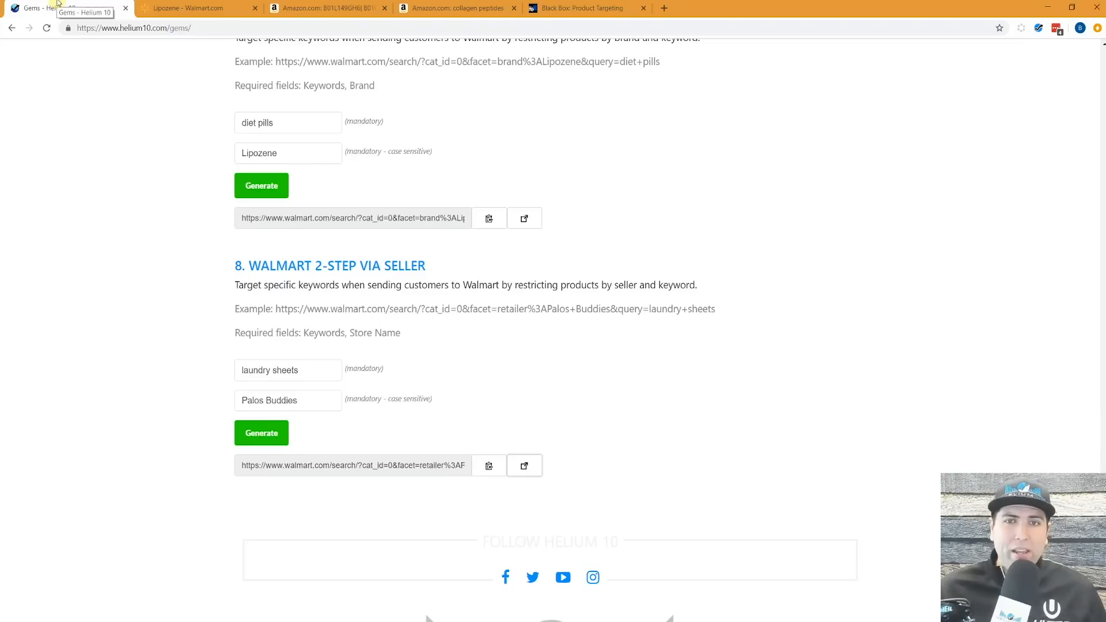
{"action": "mouse_move", "coordinate": [37, 77]}
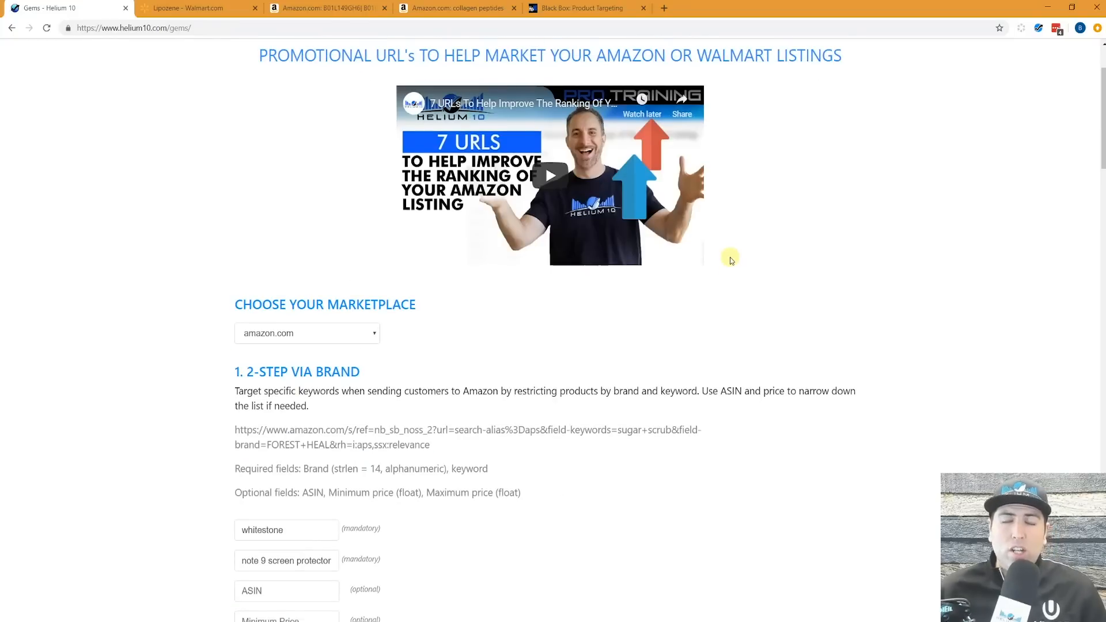
{"action": "mouse_move", "coordinate": [425, 335]}
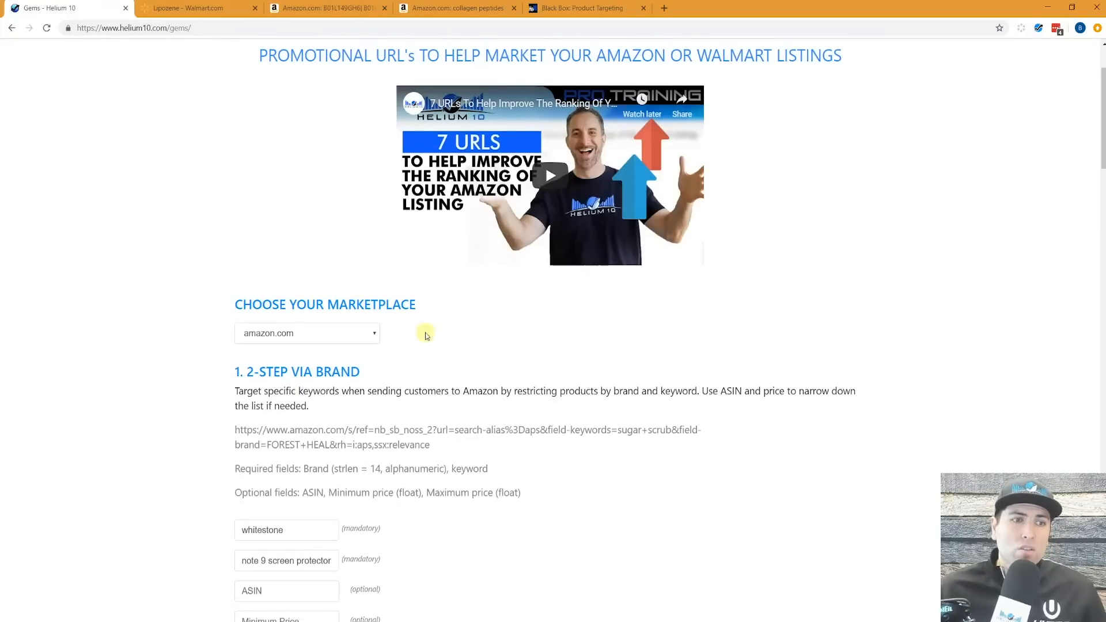